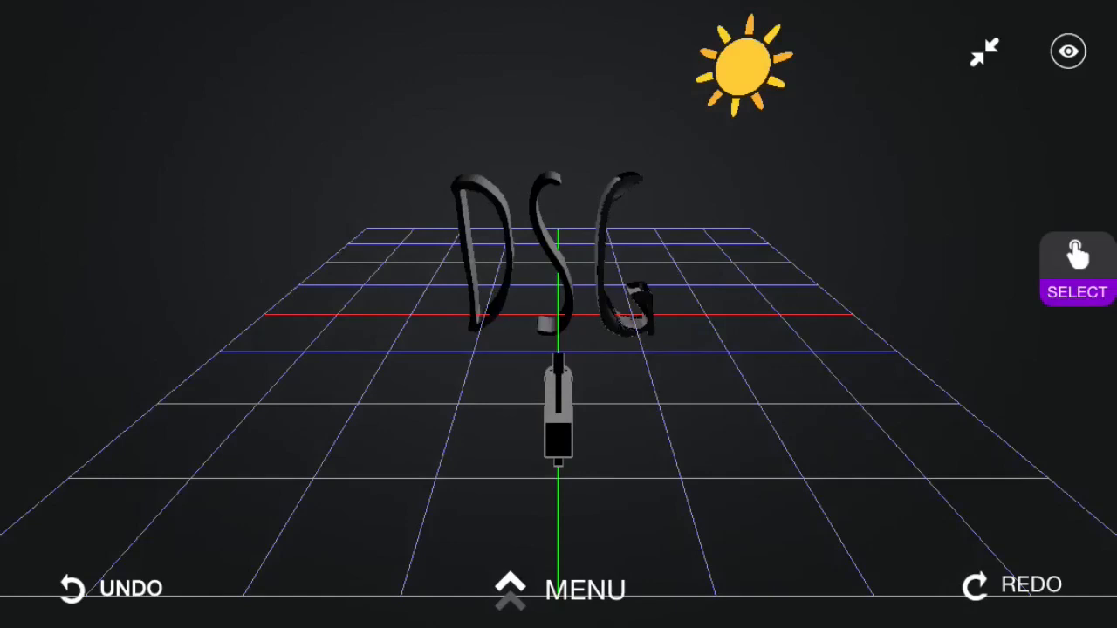
Exit full screen in the DSG intro scene and go Home to the Scenes screen.
click(582, 589)
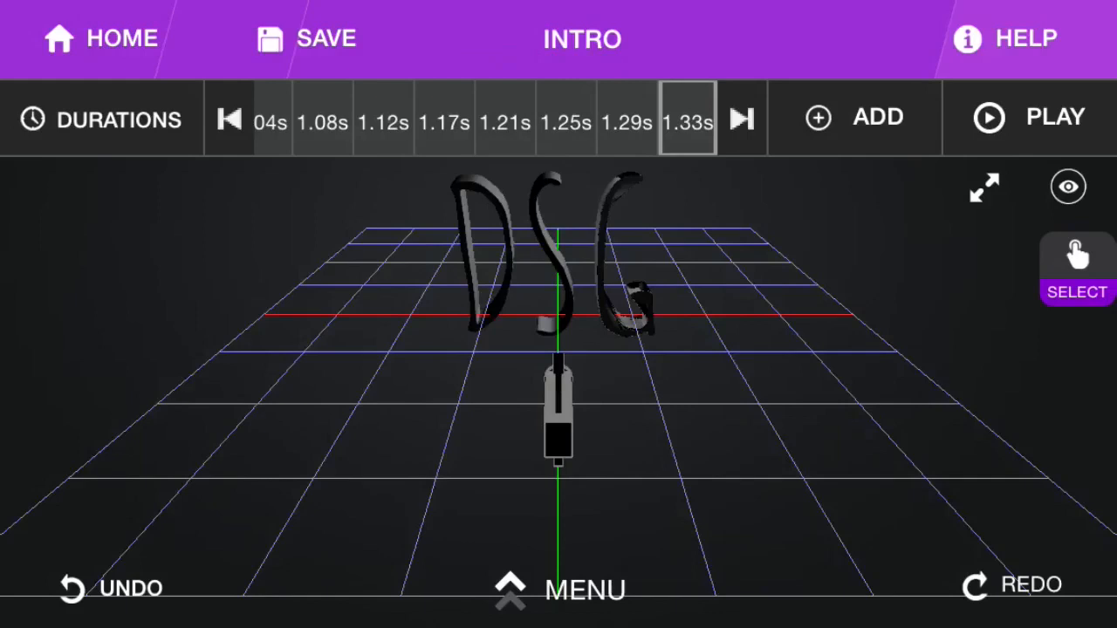
click(99, 38)
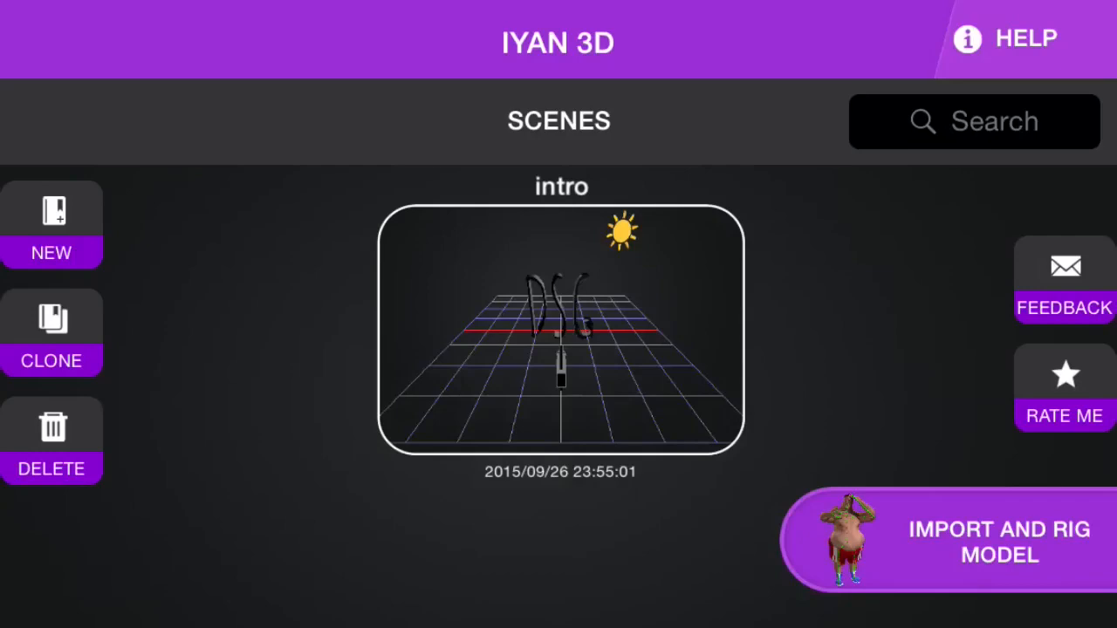
Delete the 'intro' scene, confirming with Yes.
click(559, 329)
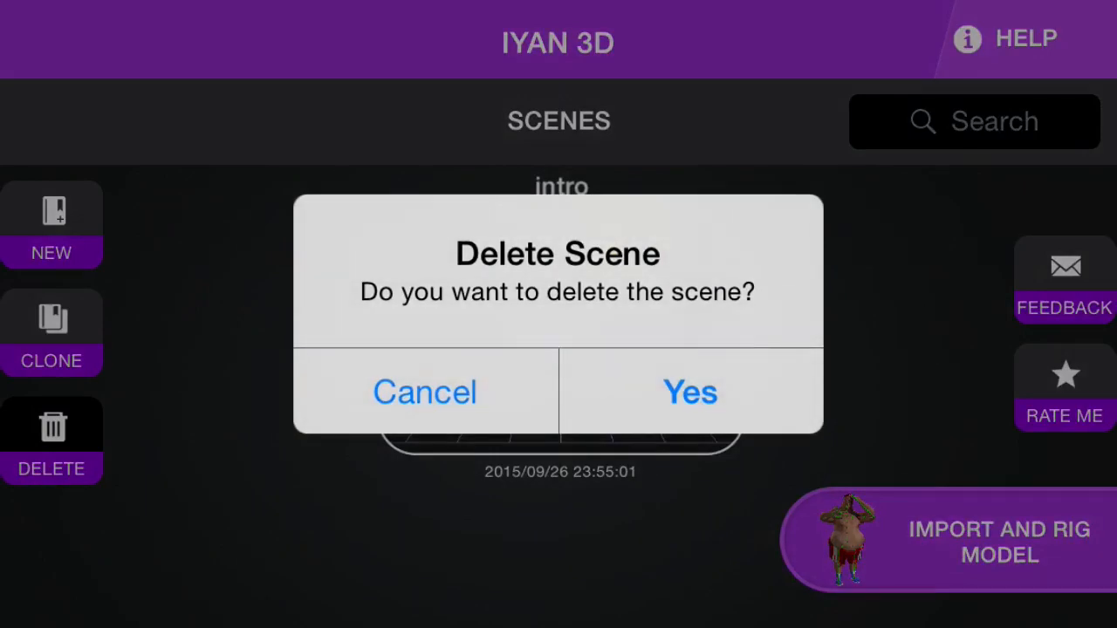
click(689, 391)
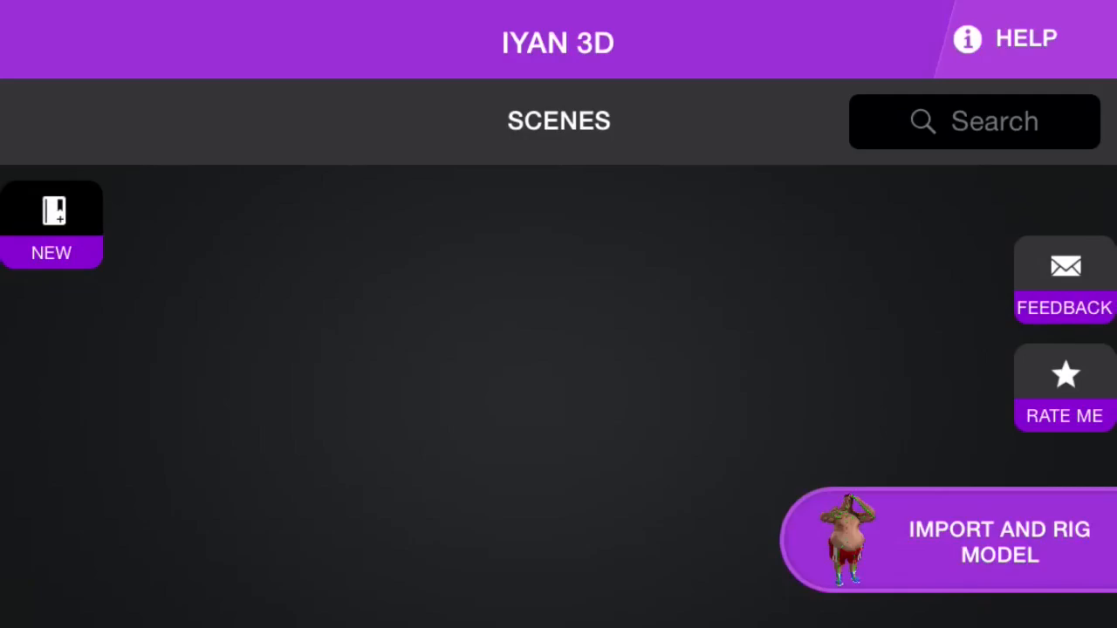
Create a new scene named 'Intro' and open its thumbnail in the editor.
click(51, 223)
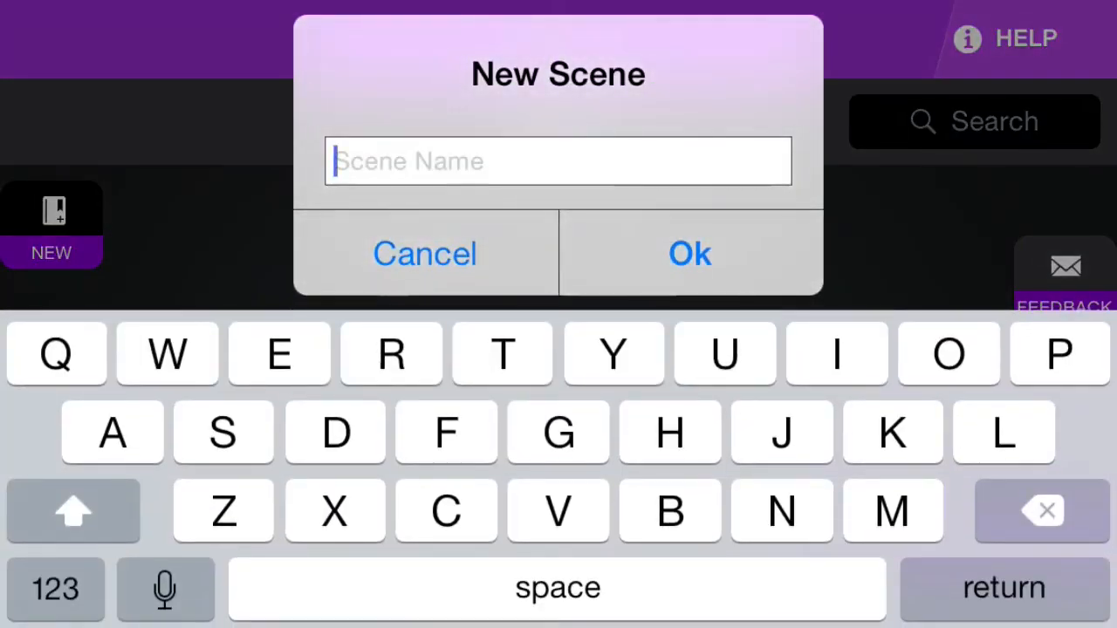
click(73, 511)
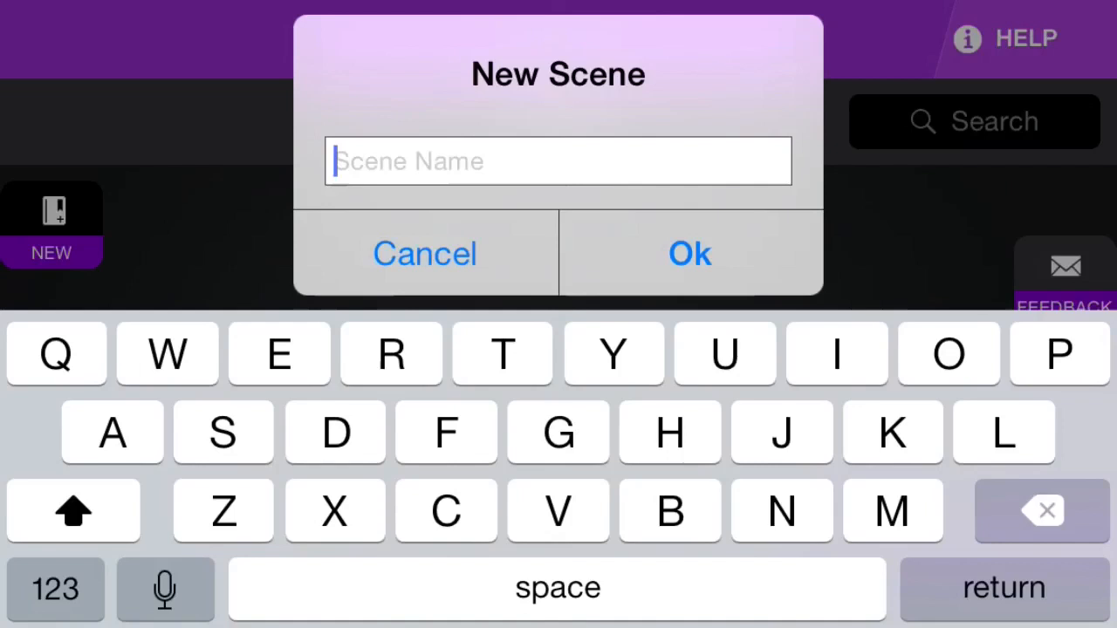
click(425, 253)
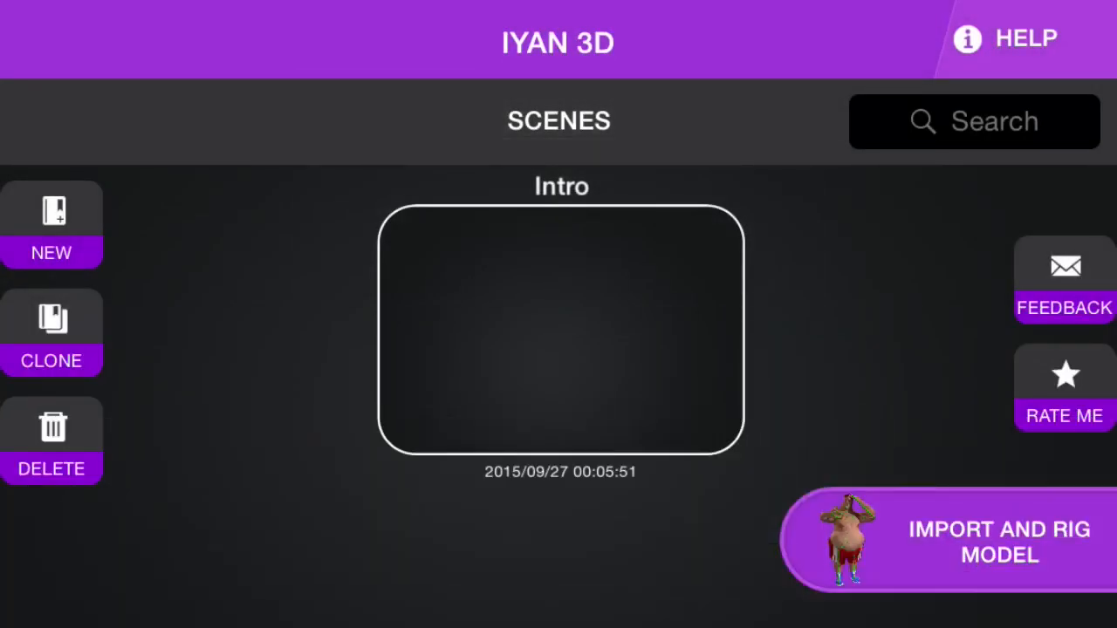
click(560, 329)
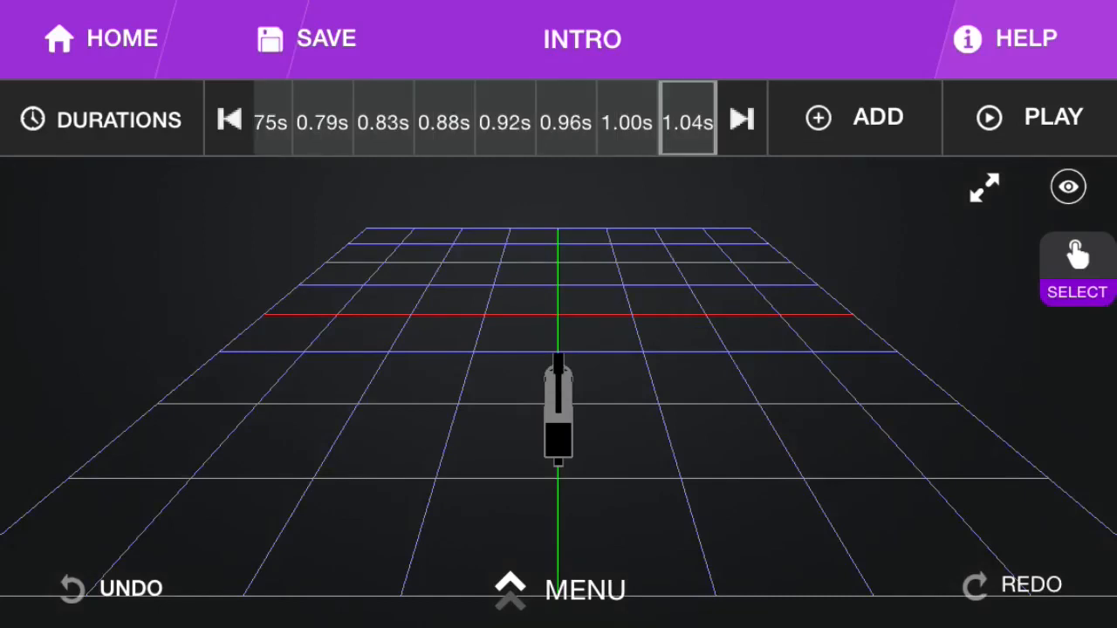
Choose TEXT under IMPORT from the main menu.
click(741, 118)
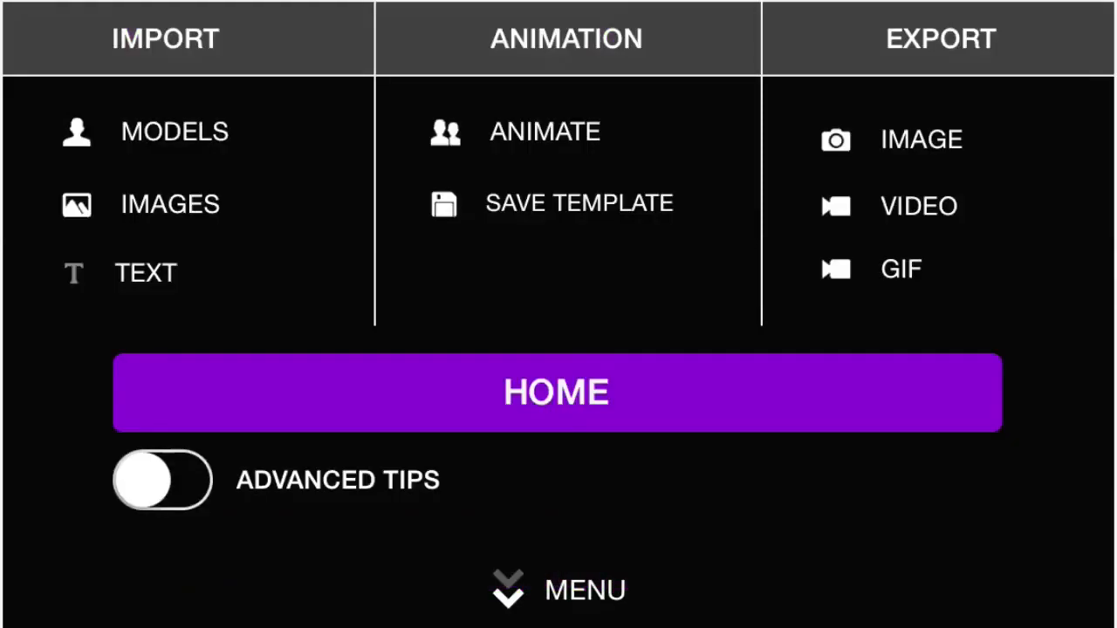
click(145, 271)
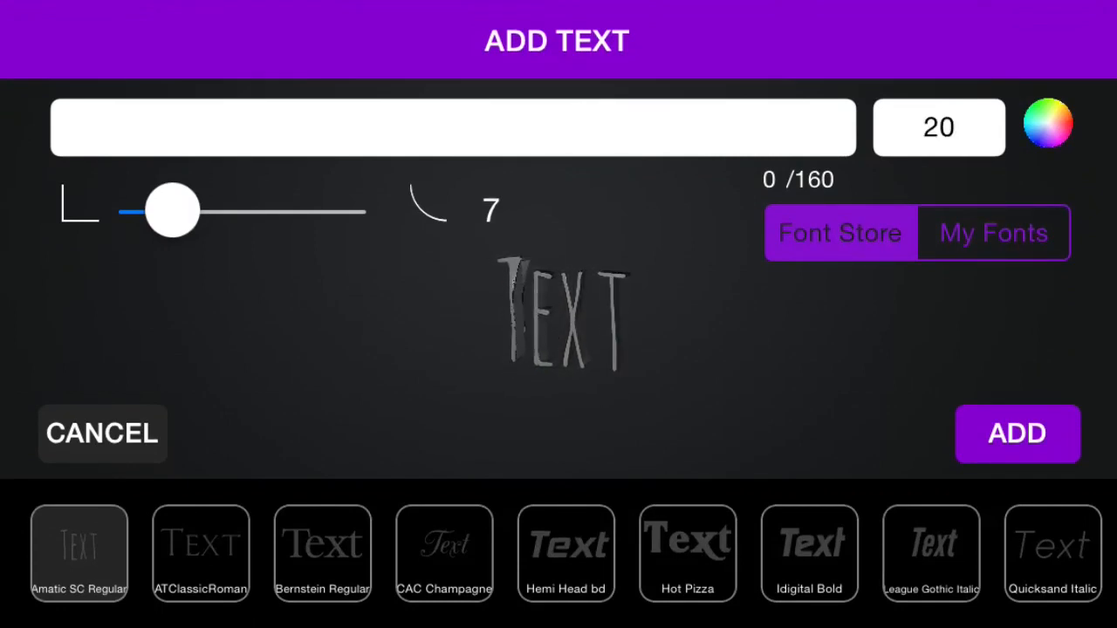
Enter 'Dark' in a bold font and add it as 3D text.
click(452, 127)
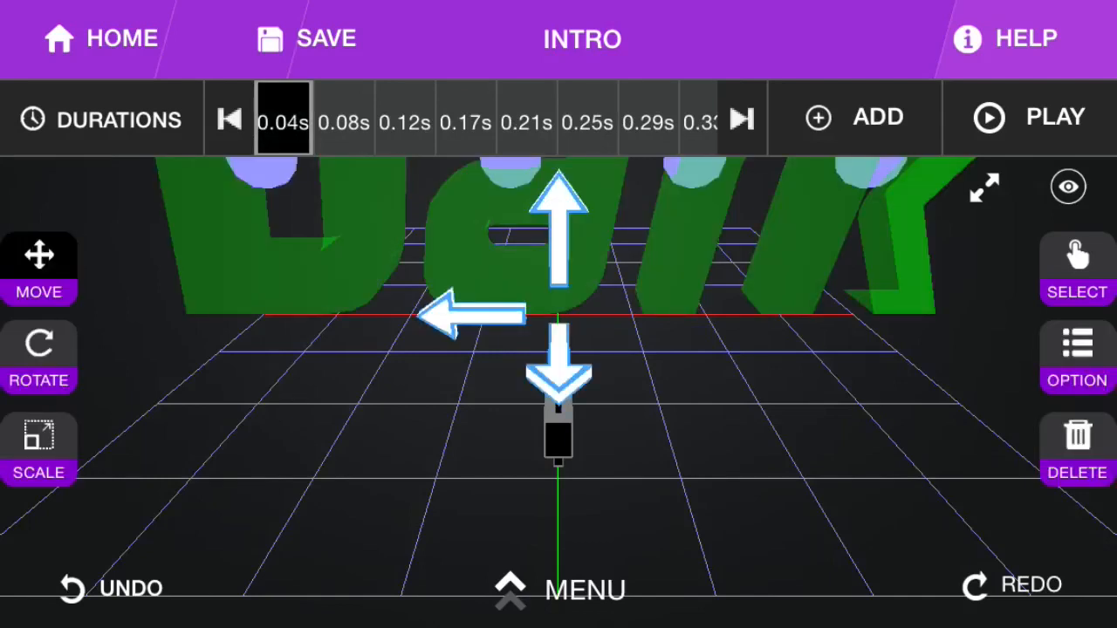
Scale the Dark text to X 0.6 and Y 0.7, then deselect it.
click(38, 449)
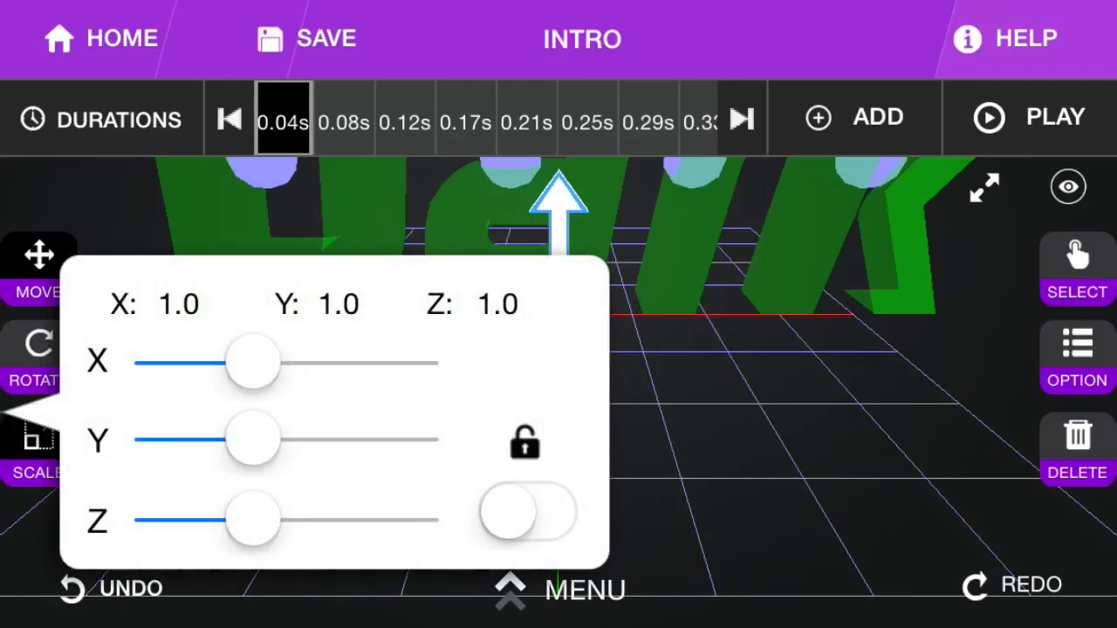
drag(253, 361, 210, 361)
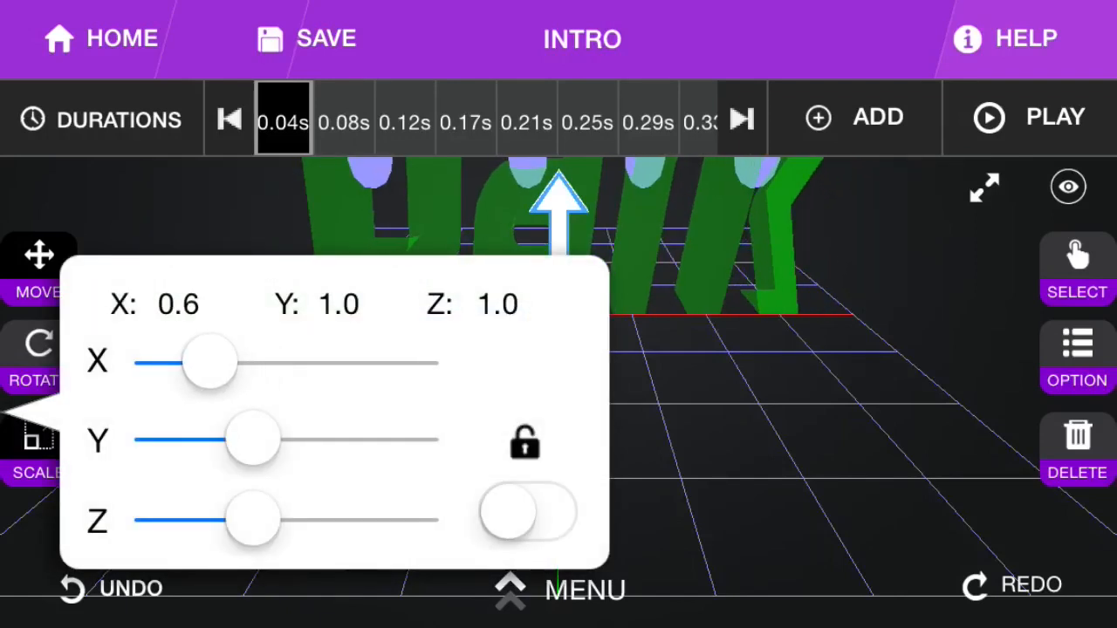
drag(258, 438, 231, 439)
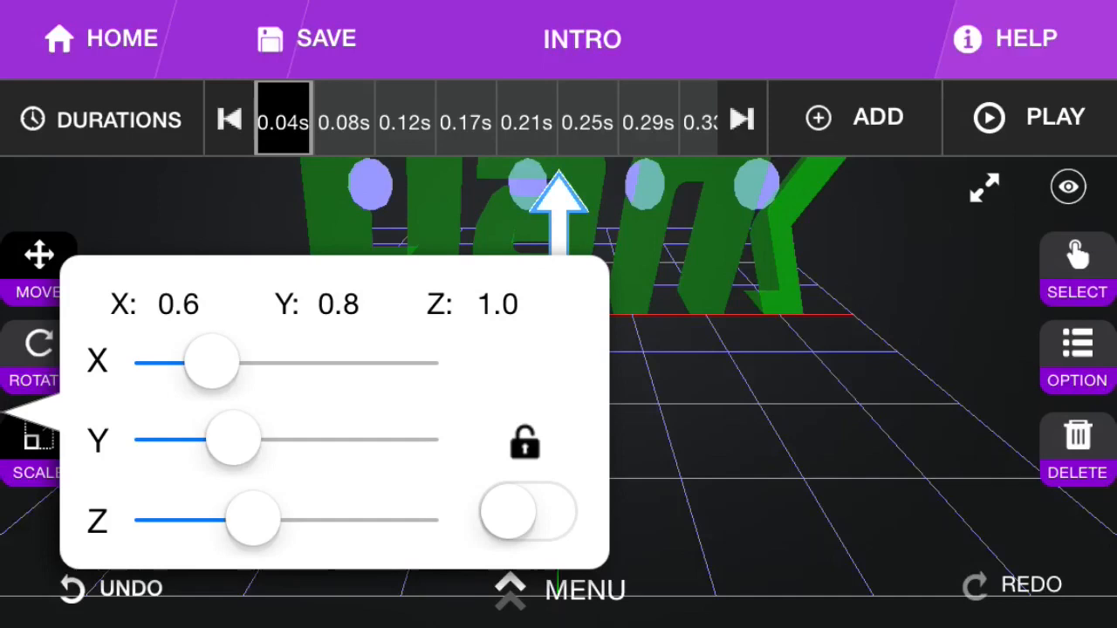
drag(236, 439, 223, 439)
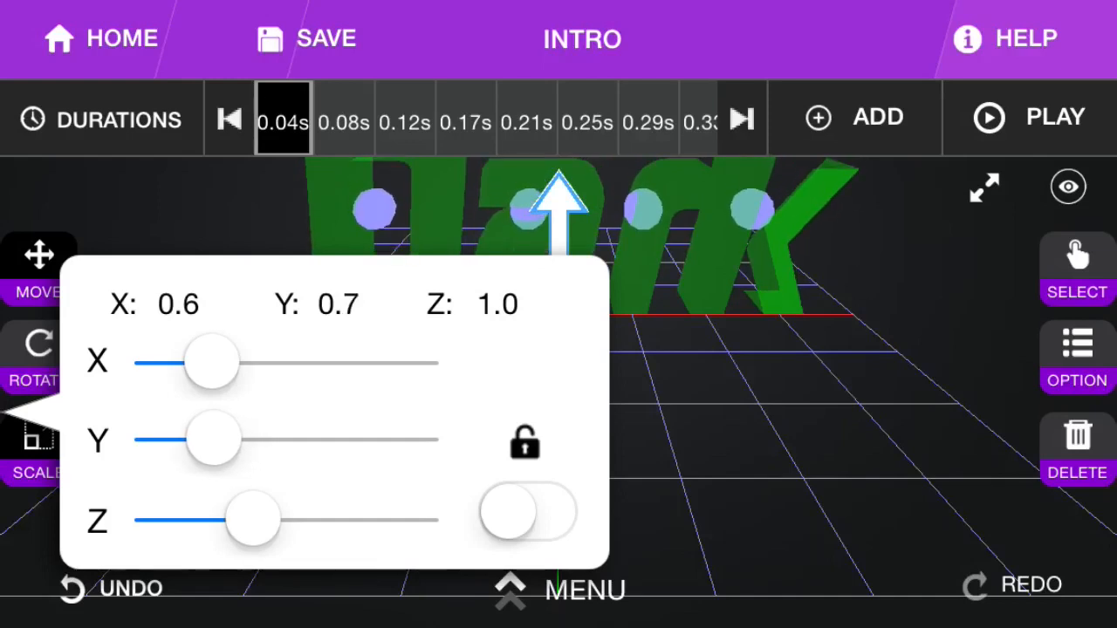
drag(253, 519, 196, 519)
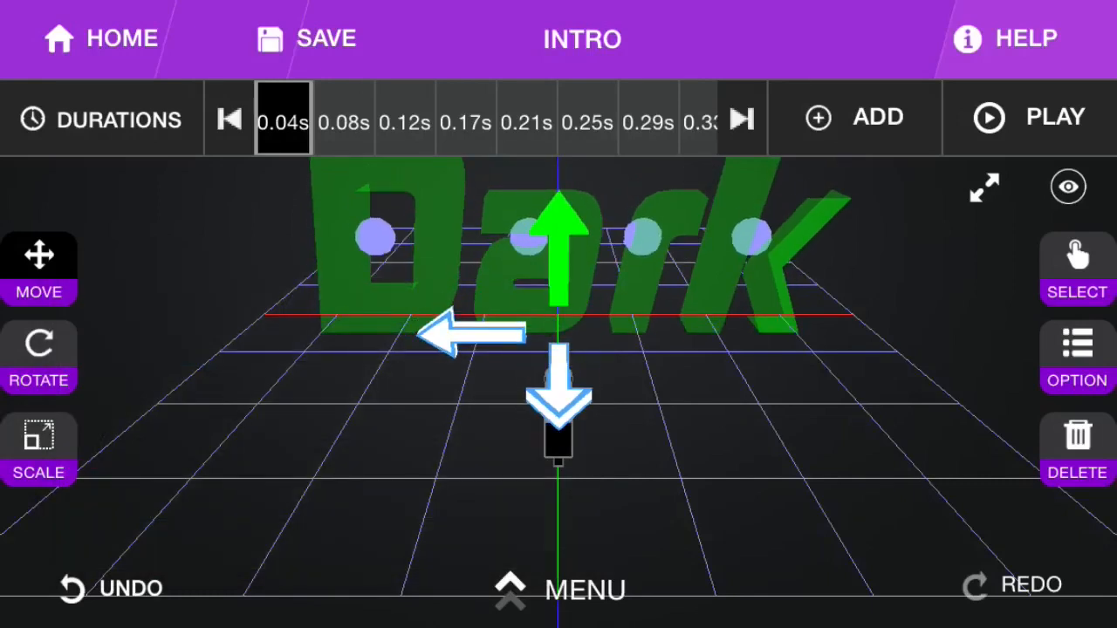
click(1054, 117)
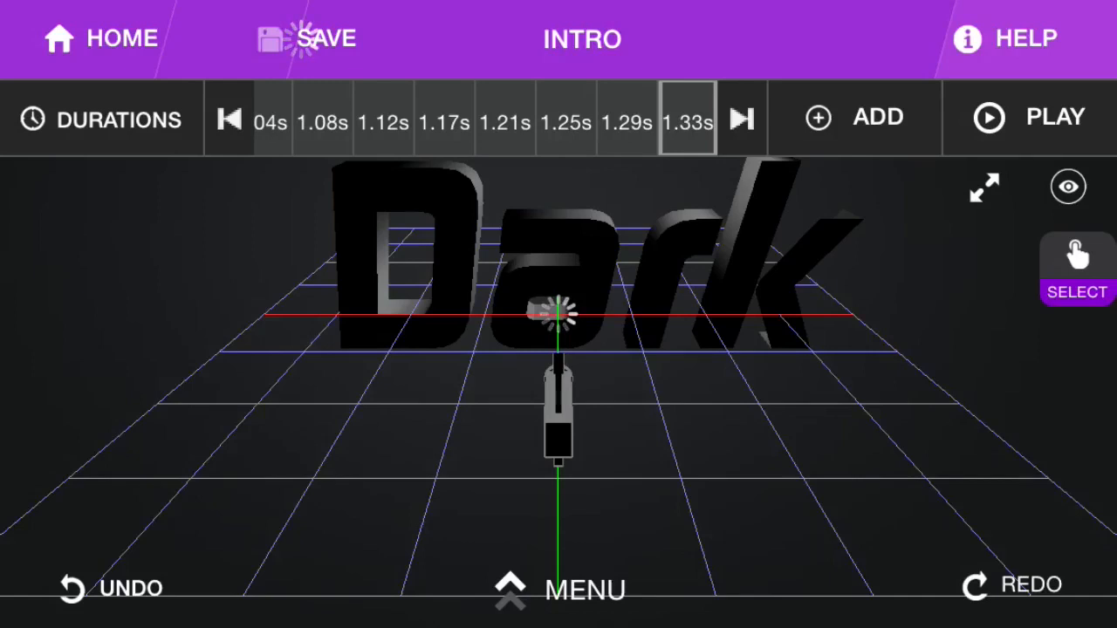
Jump to the first frame at 0.04s and open the main menu.
click(305, 38)
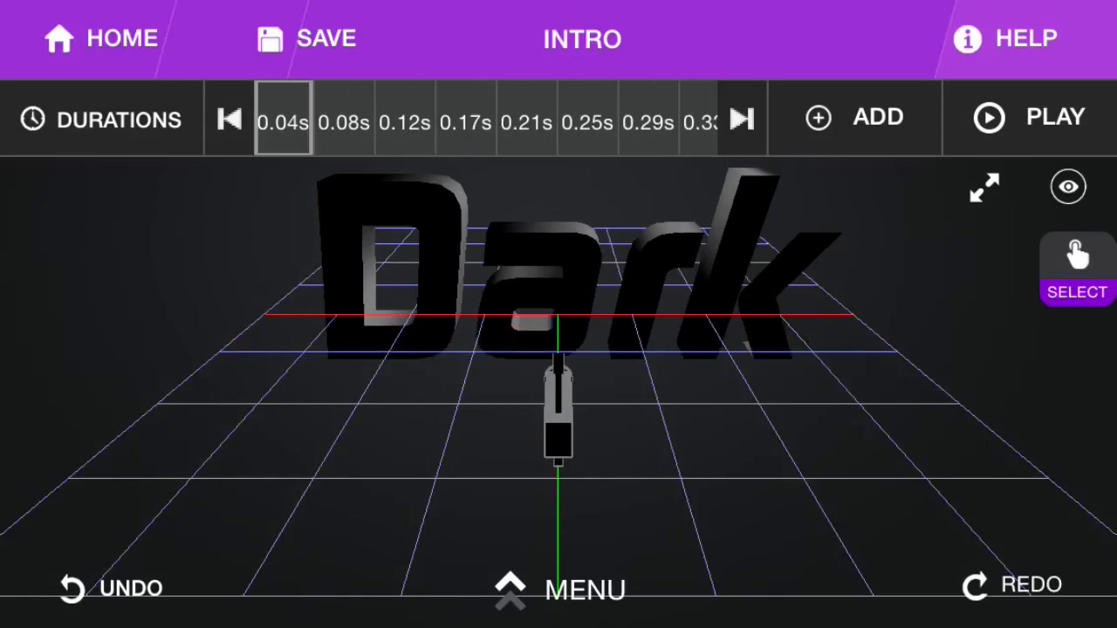
click(1027, 117)
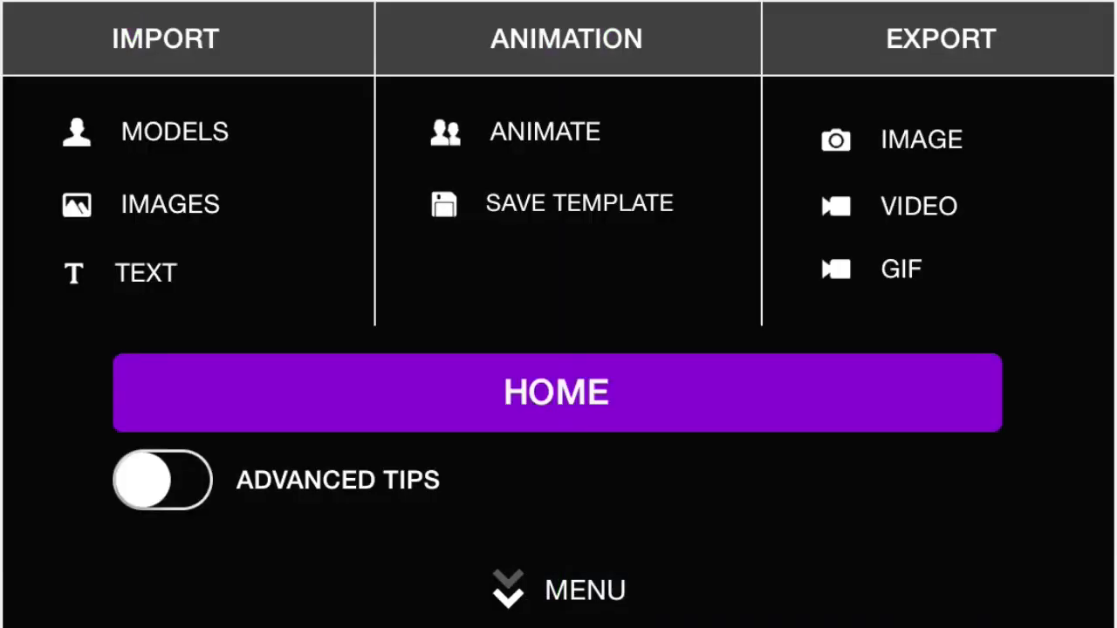
Select TEXT: Dark and apply the trending rotate2 animation to it.
click(544, 130)
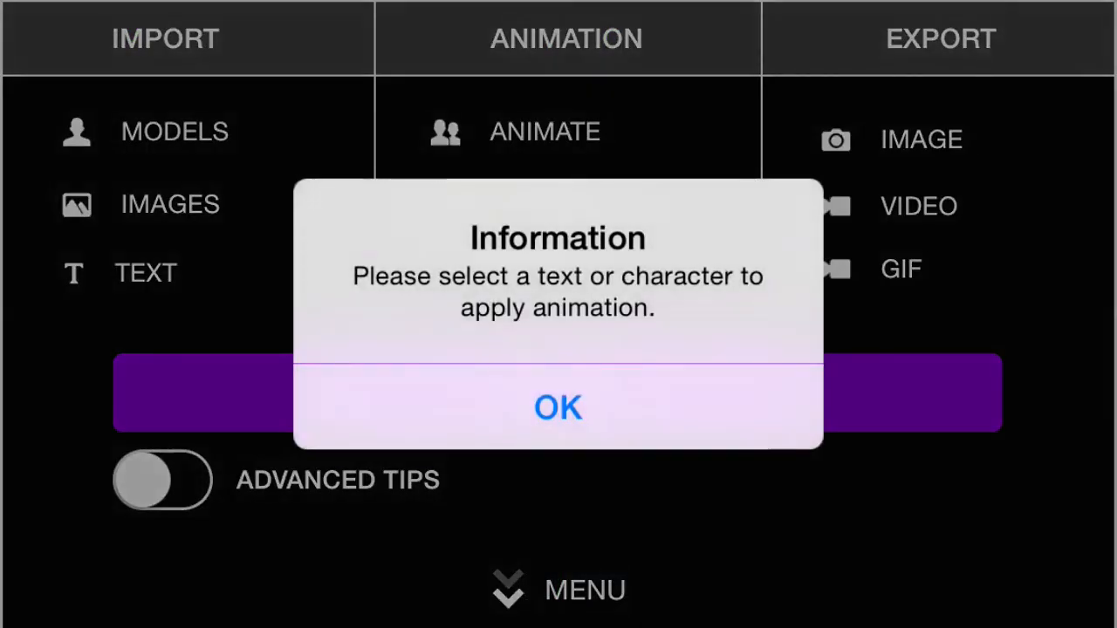
click(557, 406)
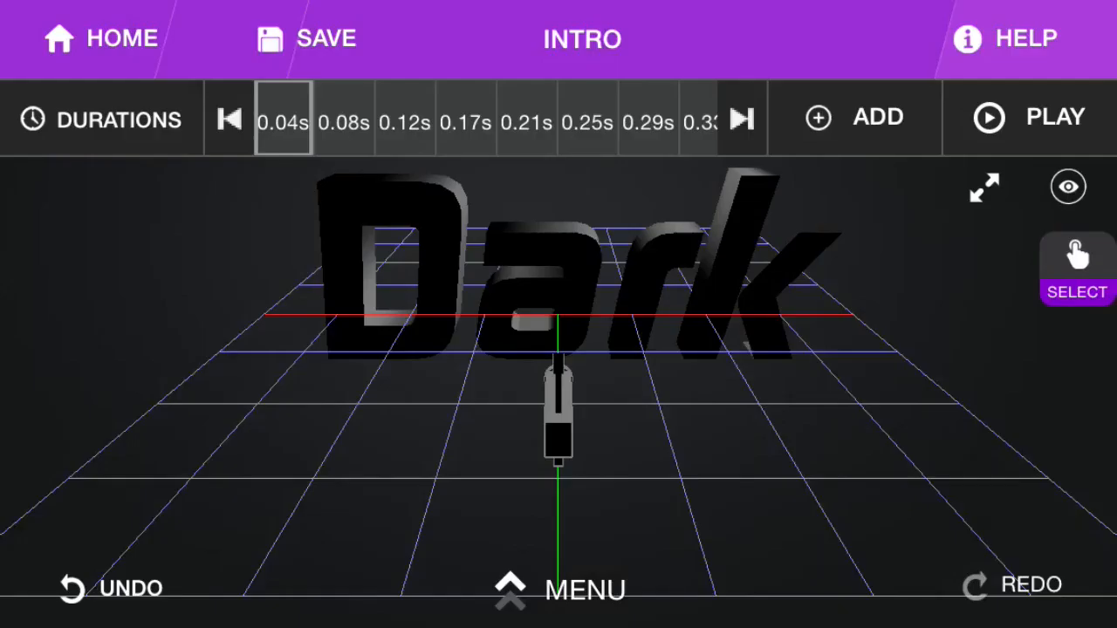
click(1076, 270)
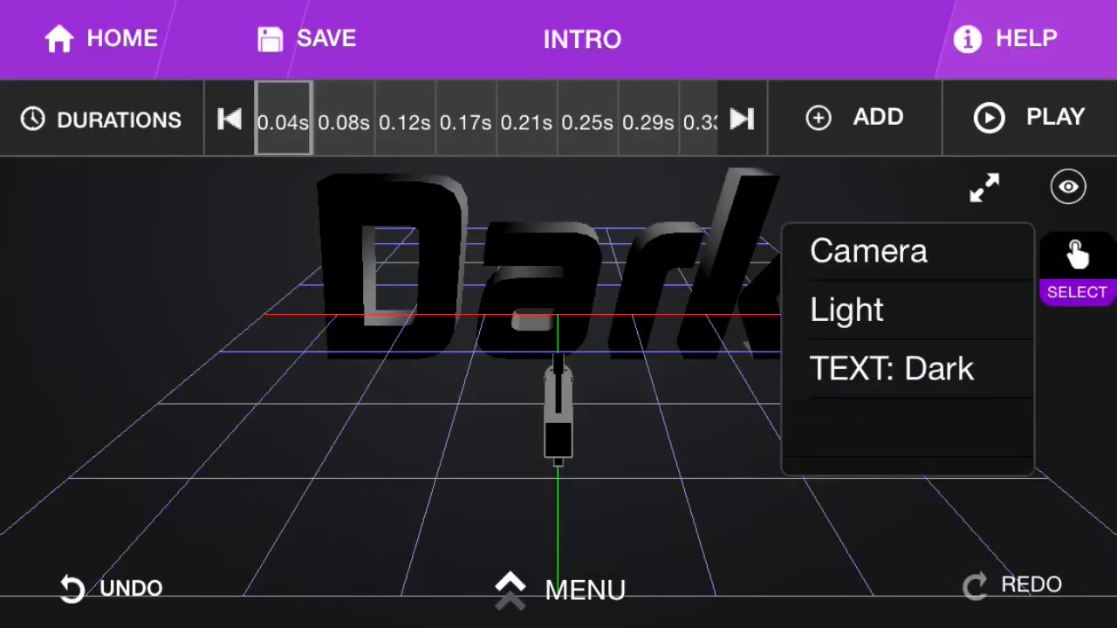
click(892, 368)
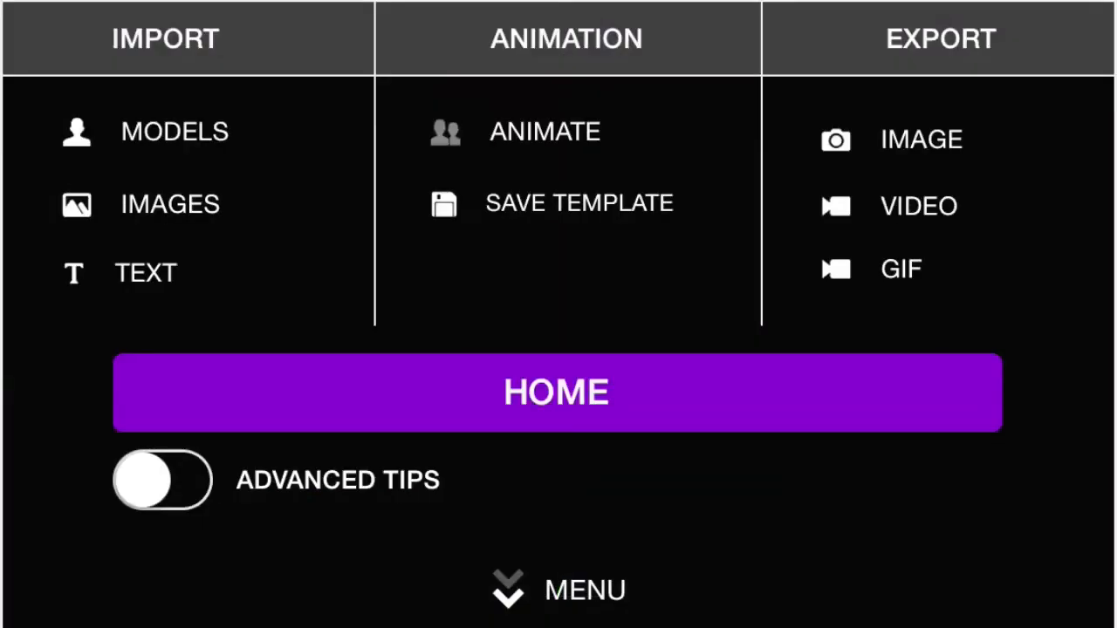
click(544, 131)
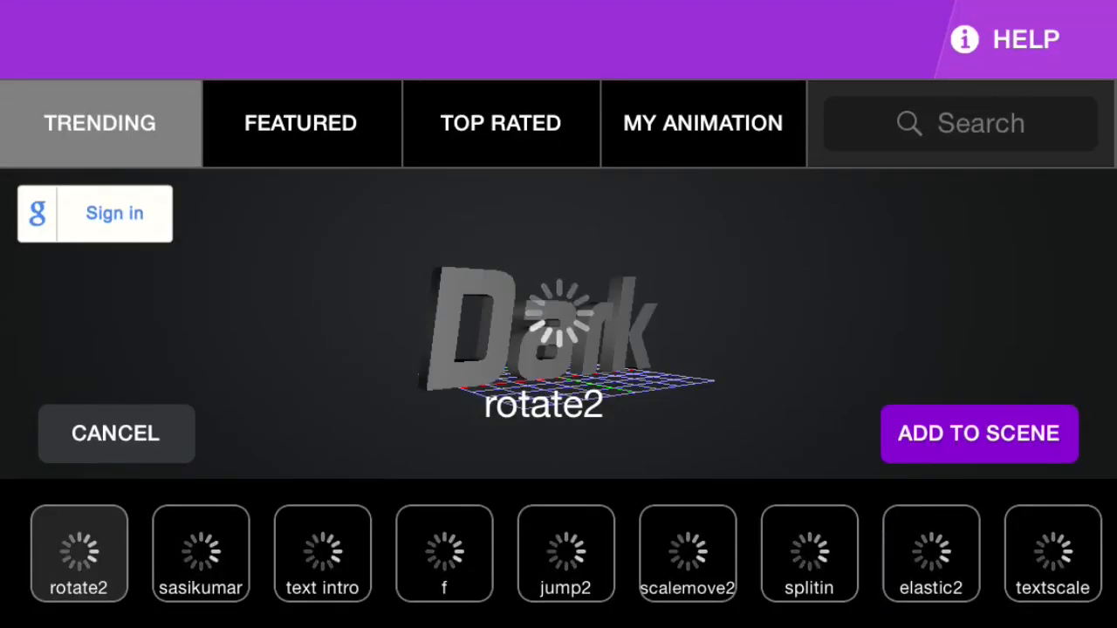
click(979, 434)
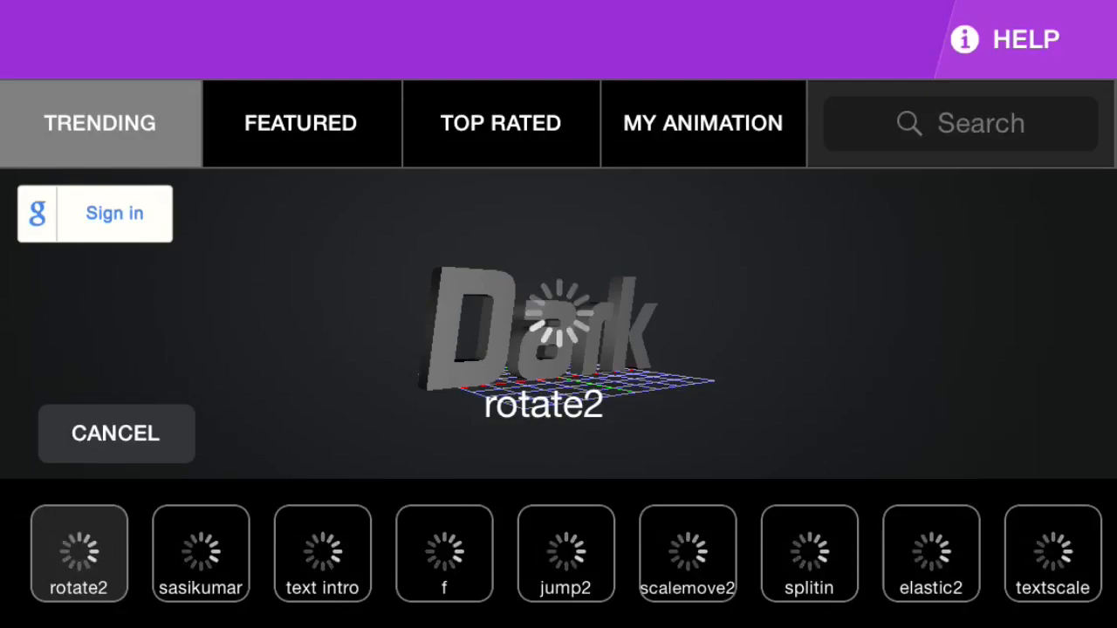
click(79, 553)
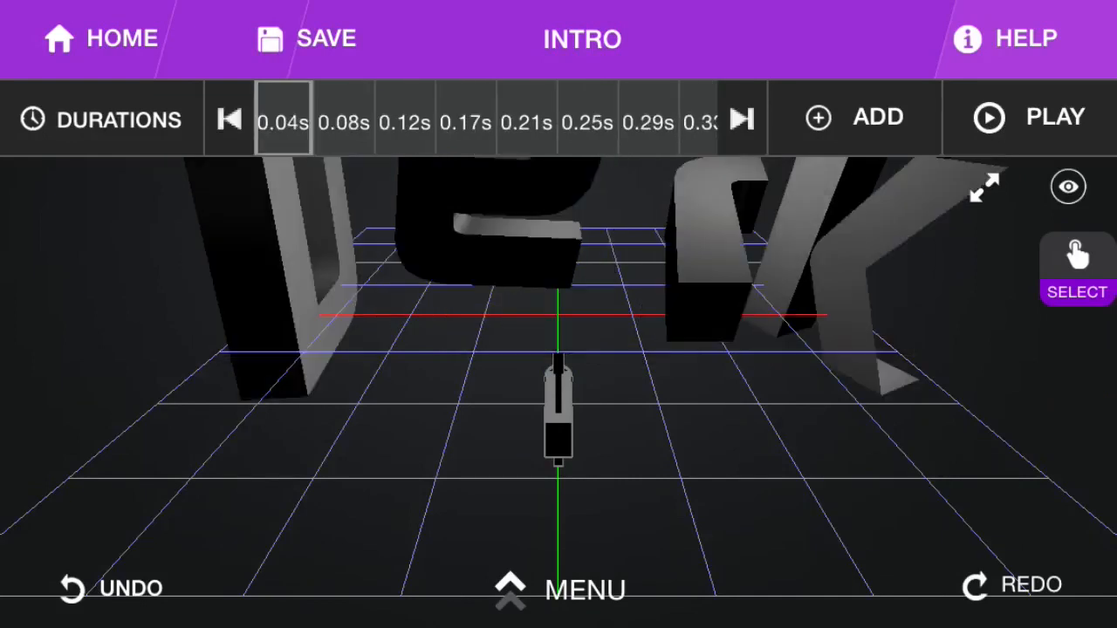
click(1076, 262)
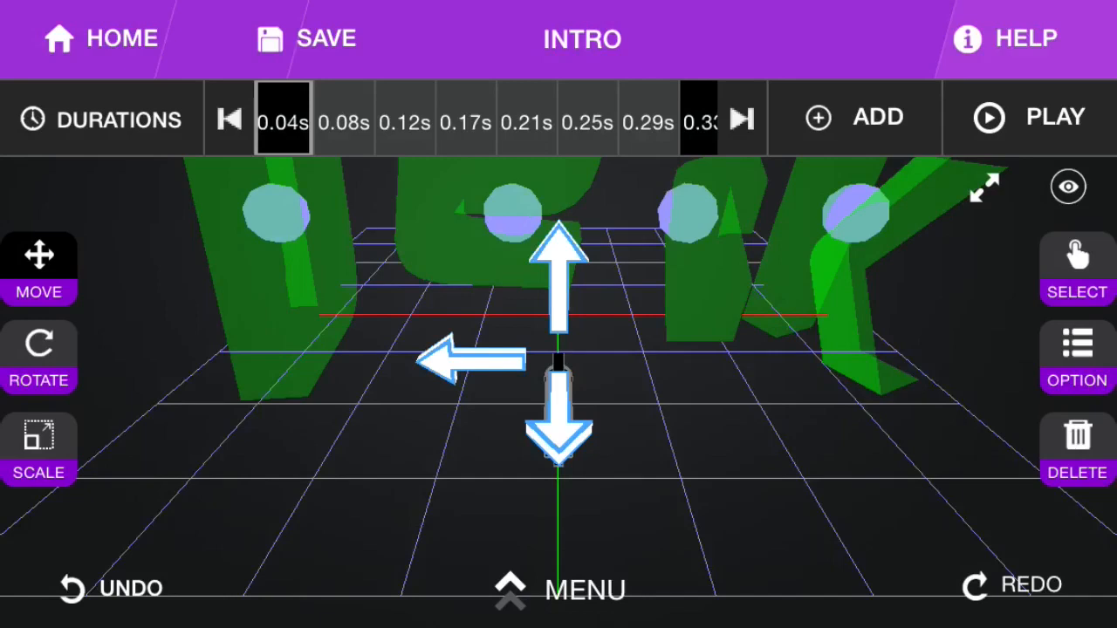
Scale the Dark text to 1.7 on X, Y and Z at the first frame.
click(38, 449)
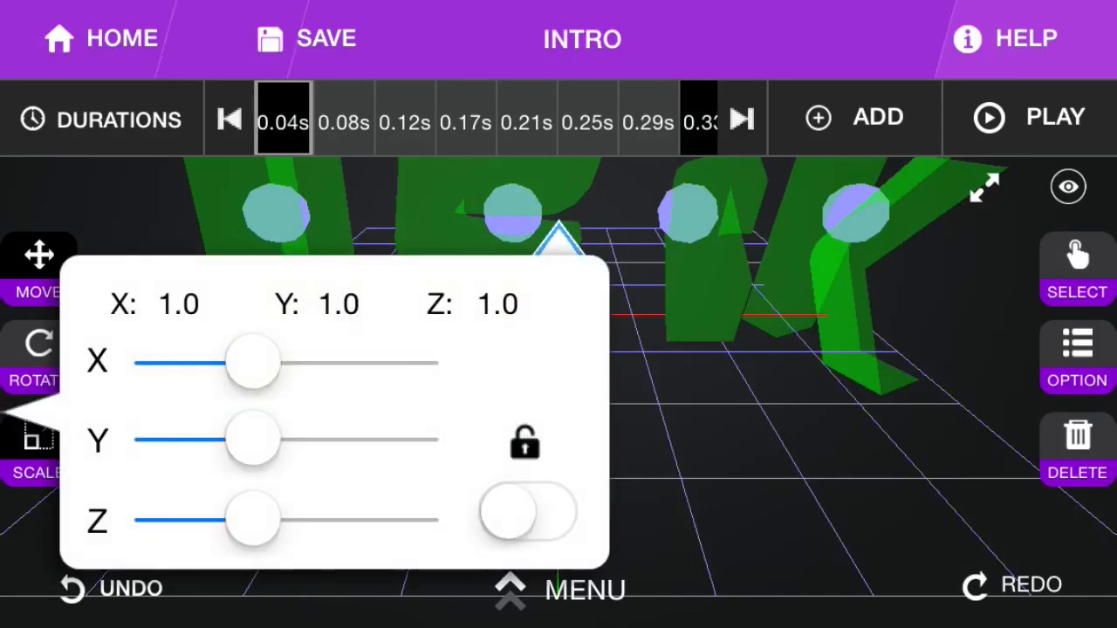
drag(253, 362, 214, 362)
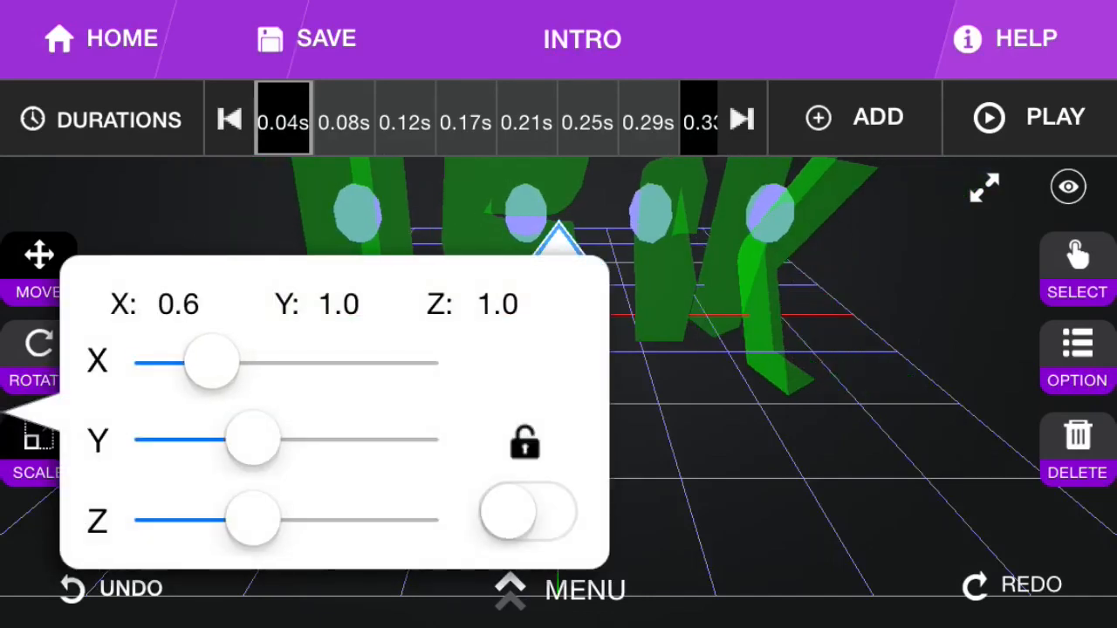
drag(210, 362, 233, 362)
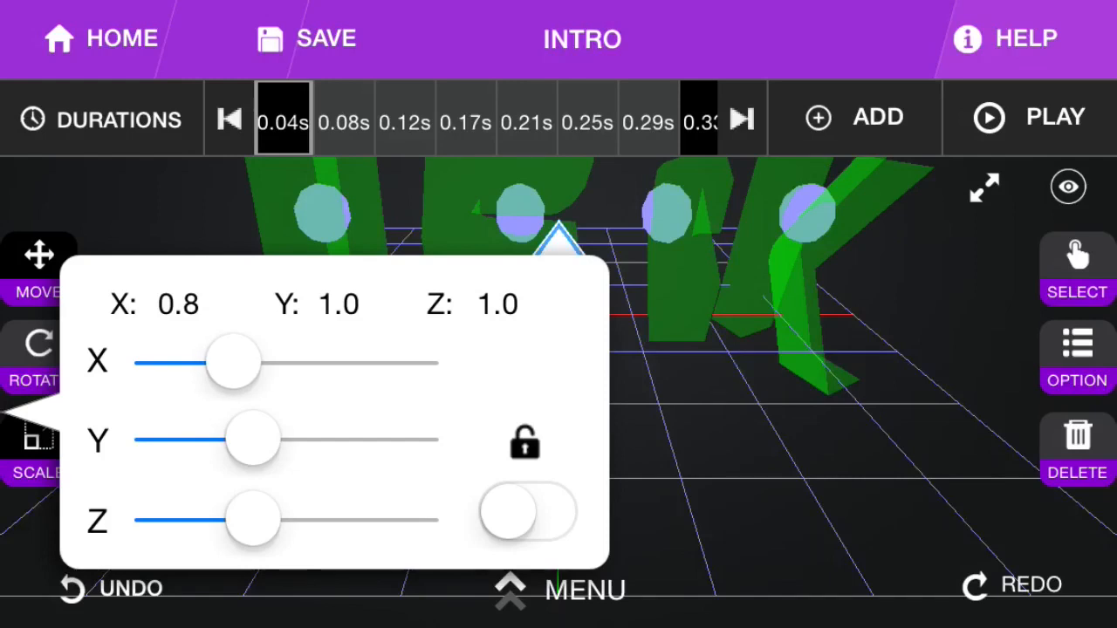
drag(234, 362, 334, 362)
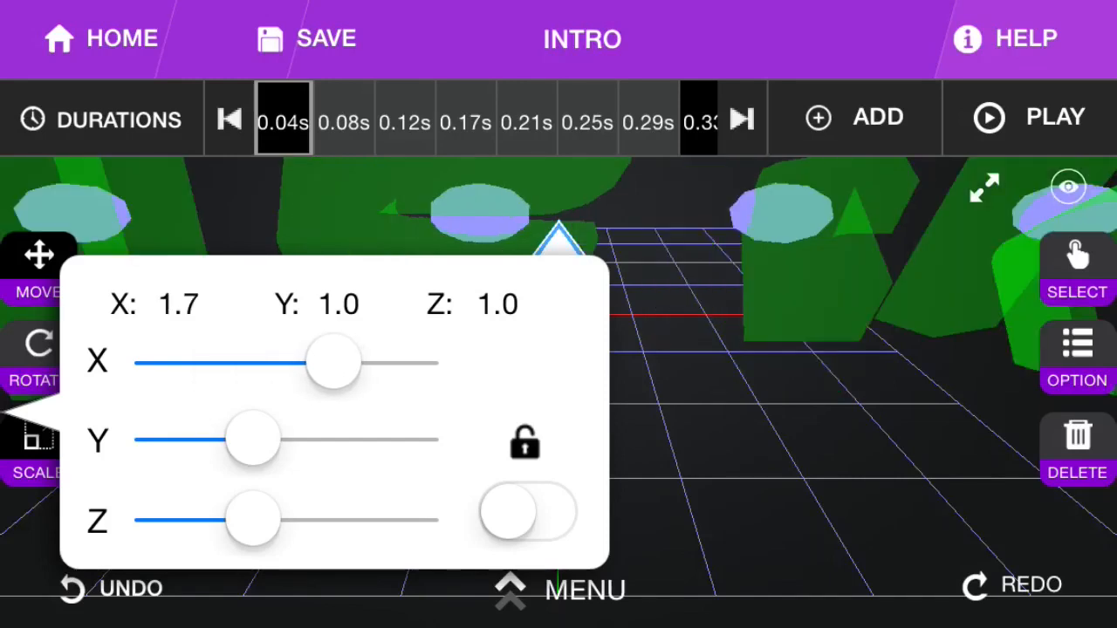
drag(334, 362, 303, 361)
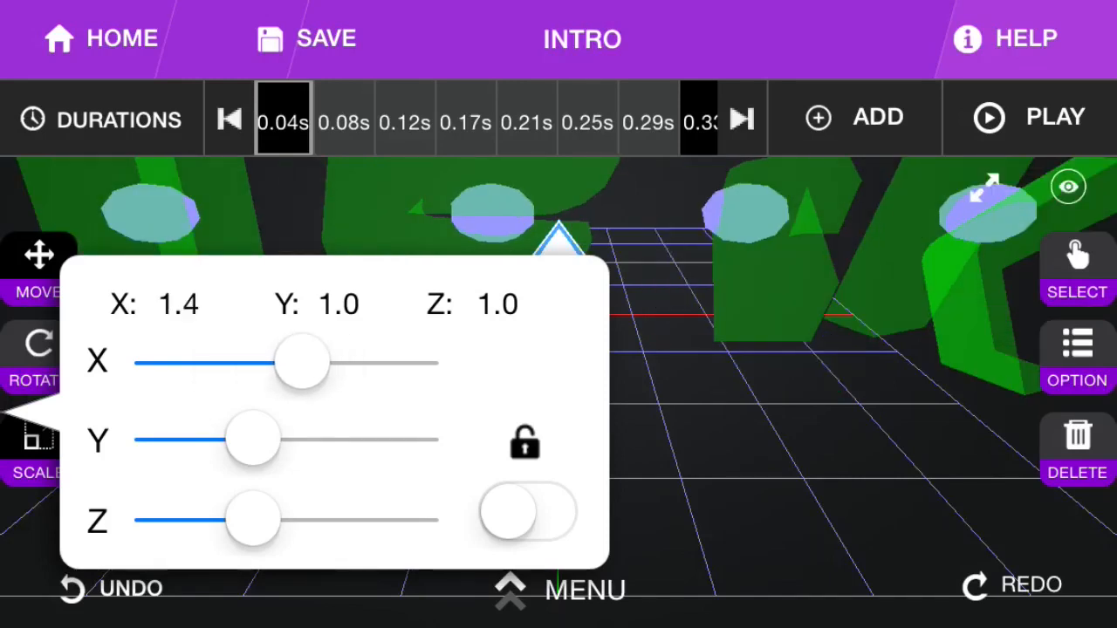
drag(301, 360, 328, 360)
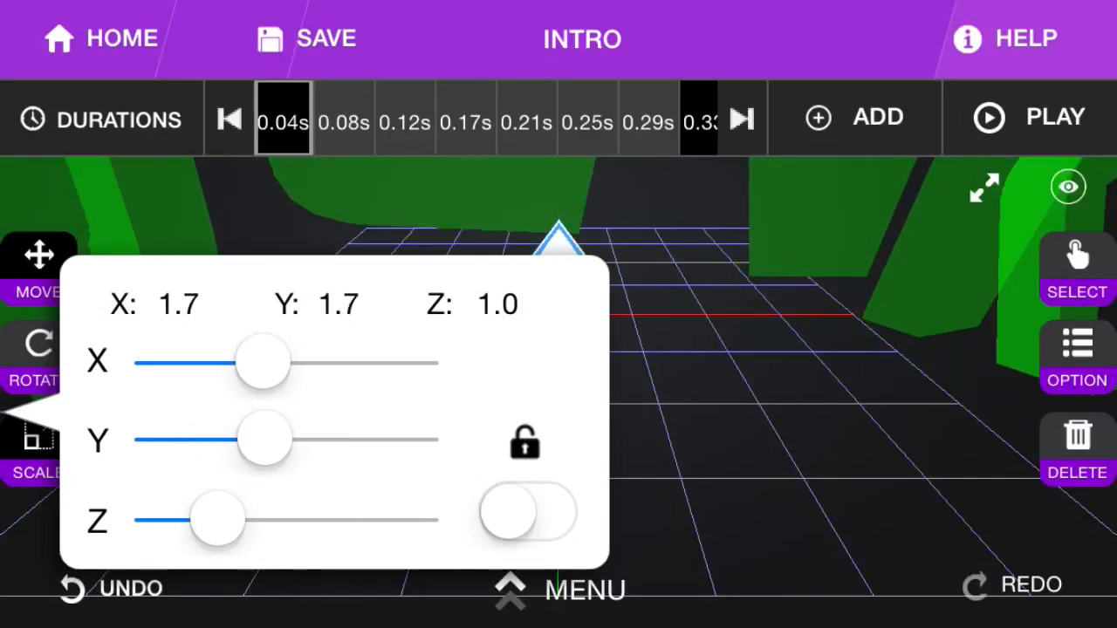
drag(218, 520, 266, 520)
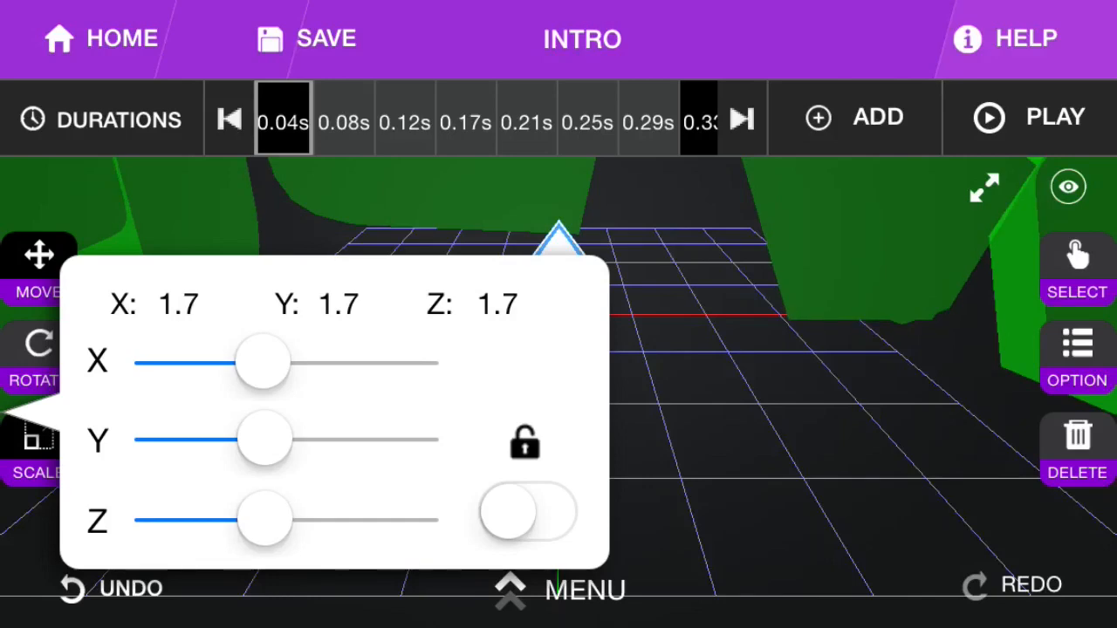
Set the text to 0.2 scale at 1.38s and play the animation.
click(1027, 117)
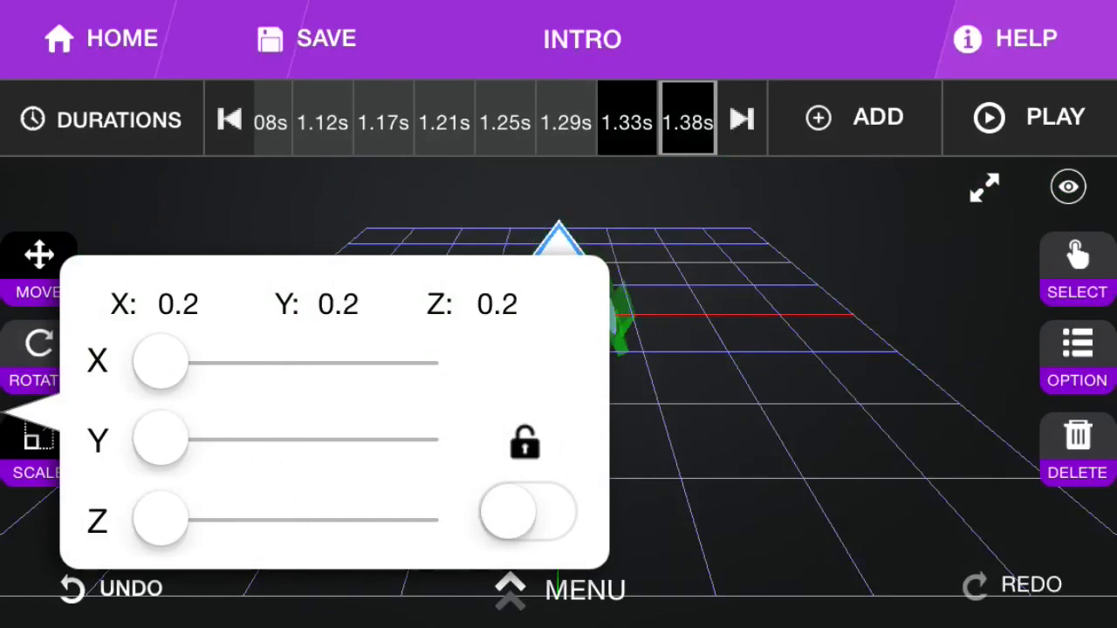
click(38, 270)
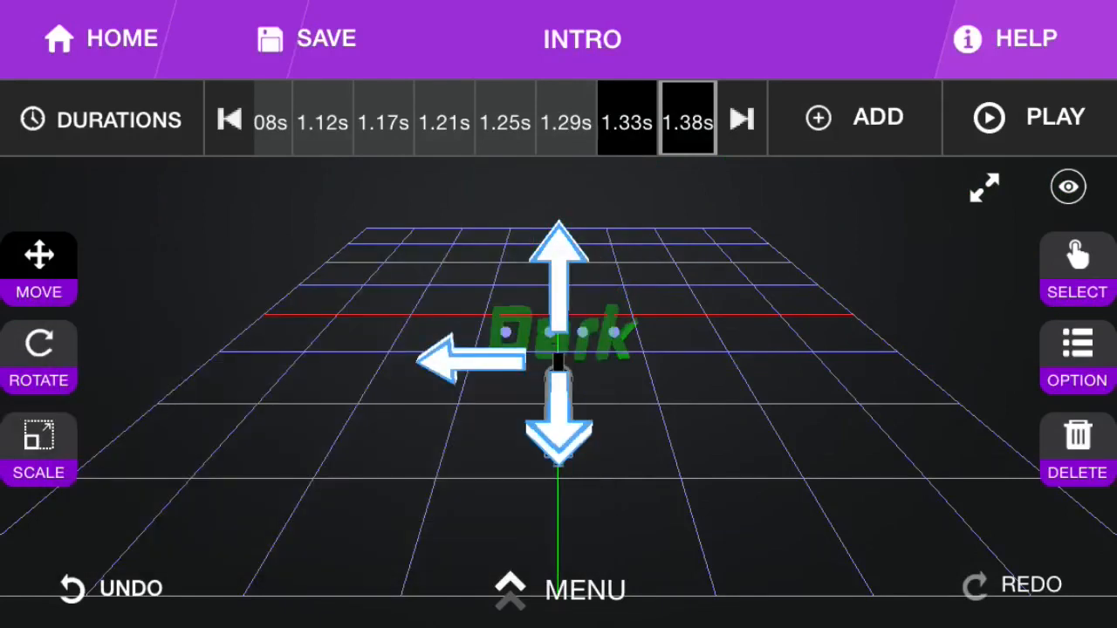
click(687, 122)
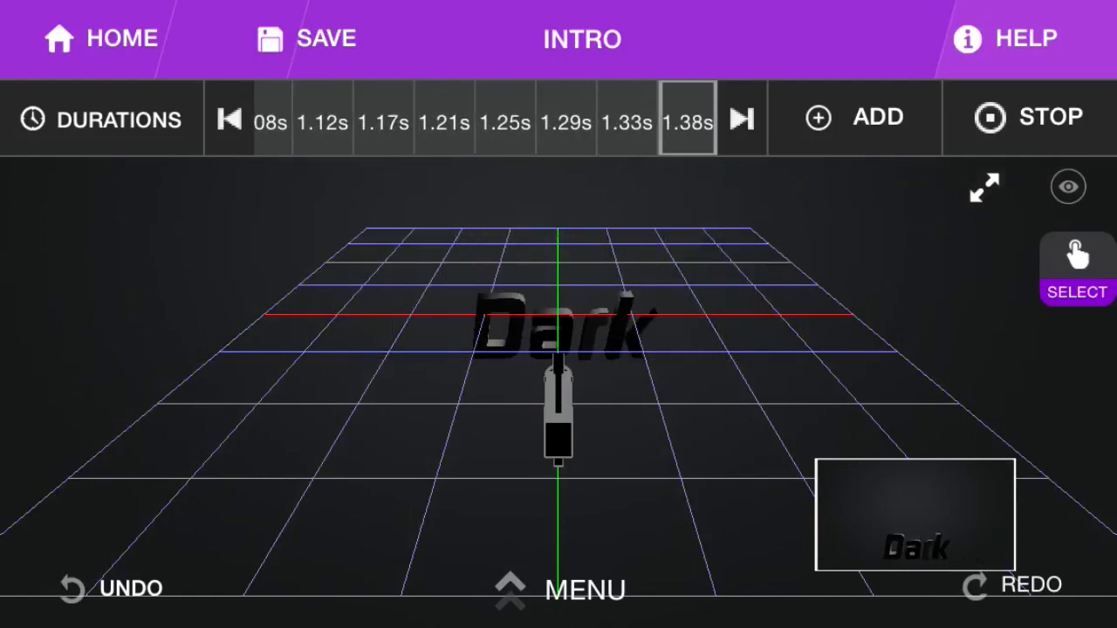
Stop playback and pick the iOS 9 logo under Import > Images.
click(1027, 117)
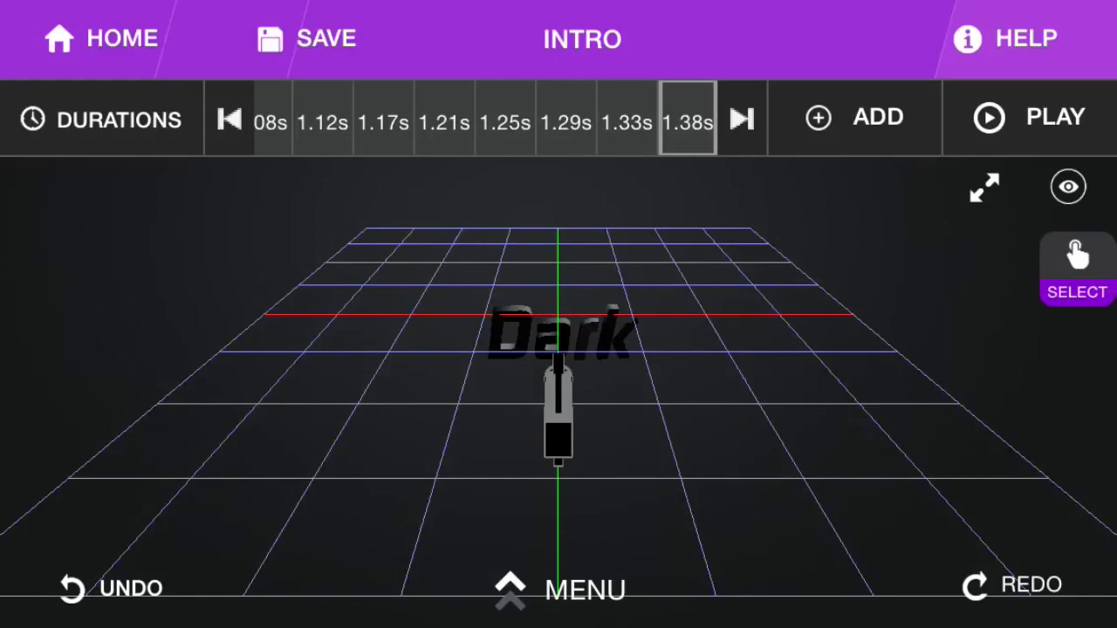
click(271, 39)
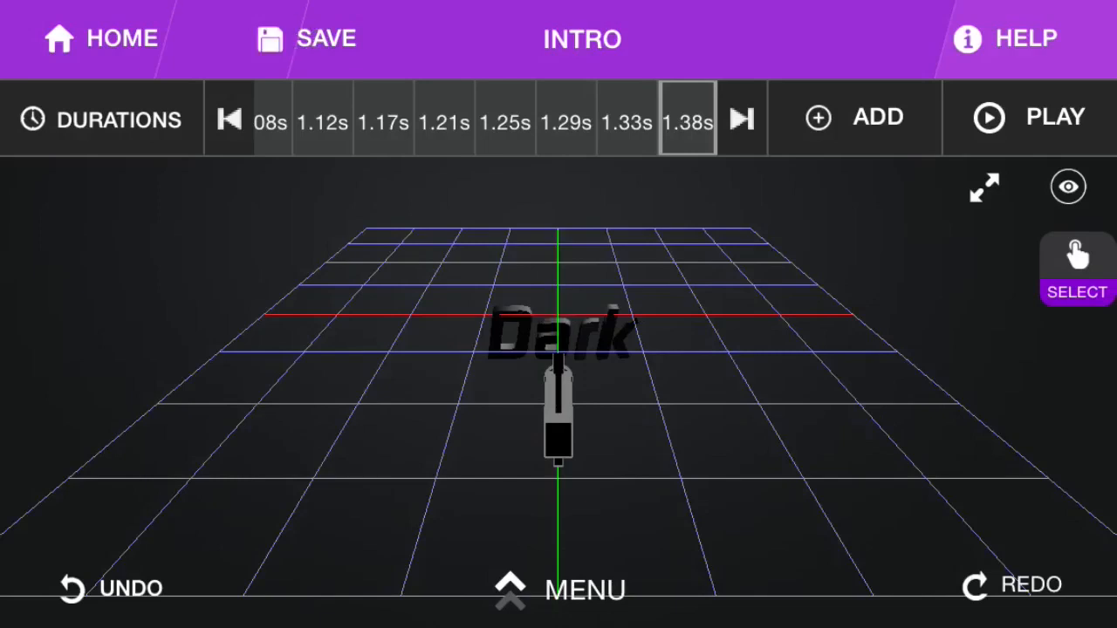
click(583, 589)
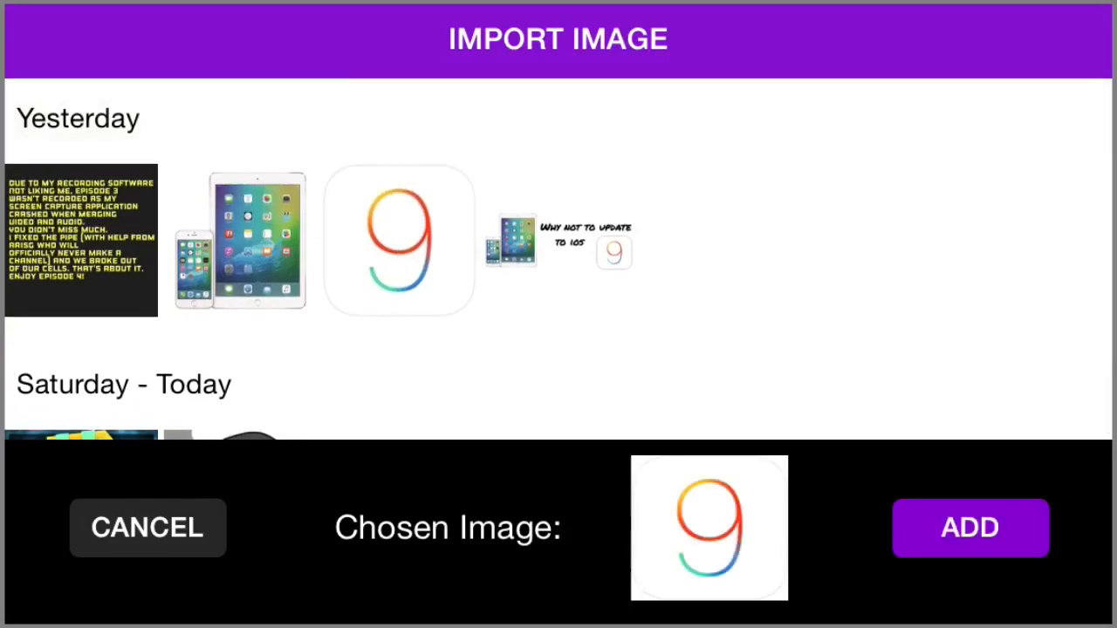
Add the iOS 9 image, then scale up, stretching X to 2.0 with Y and Z at 0.8.
click(971, 528)
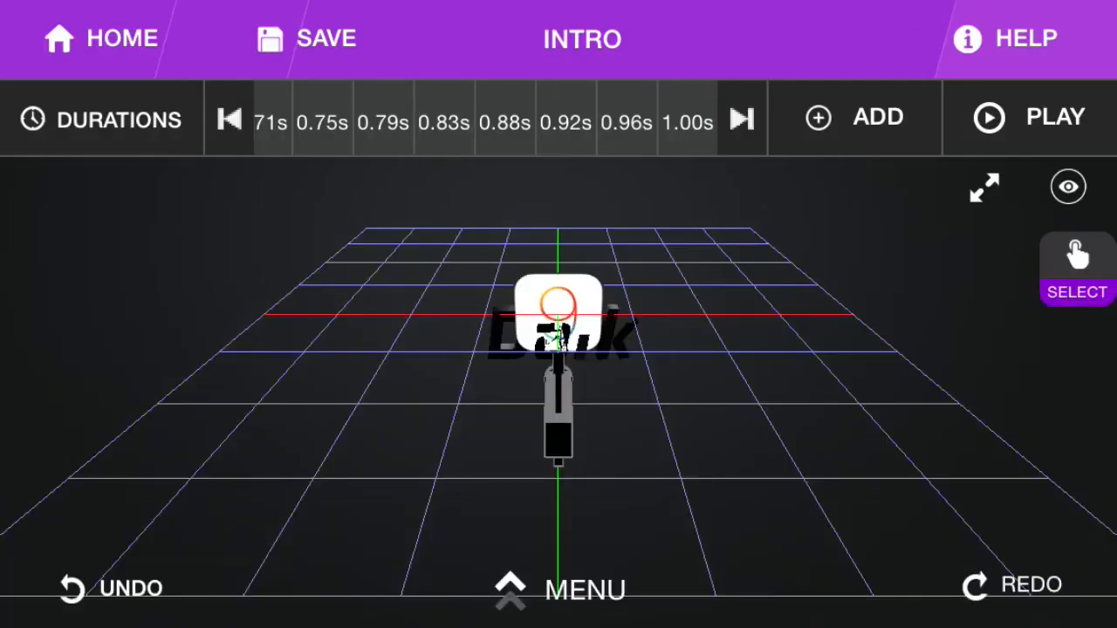
click(559, 305)
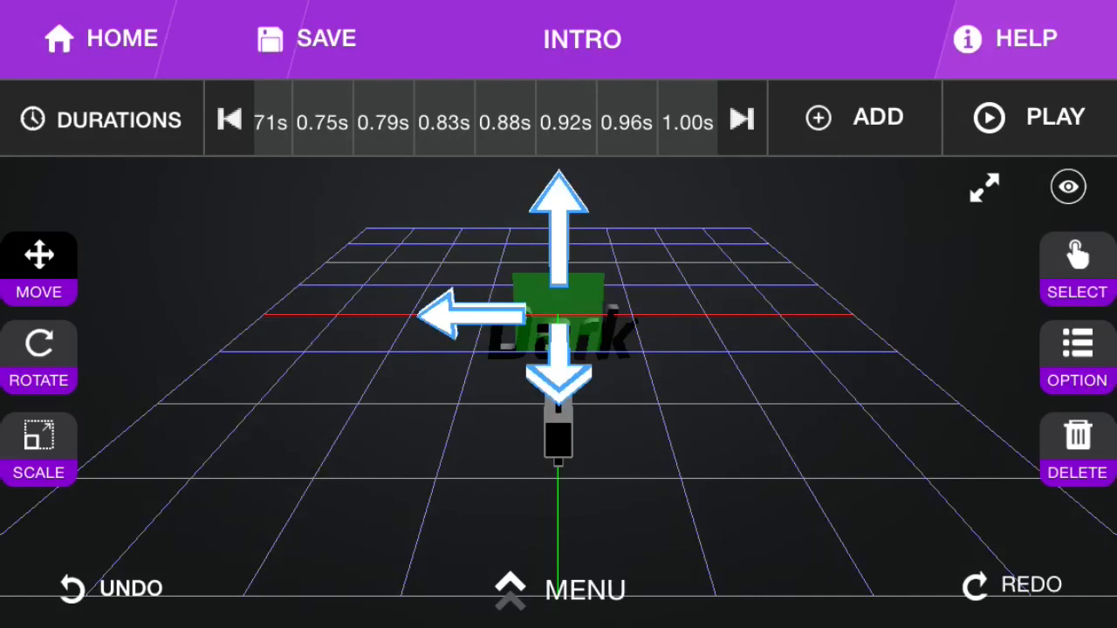
click(38, 449)
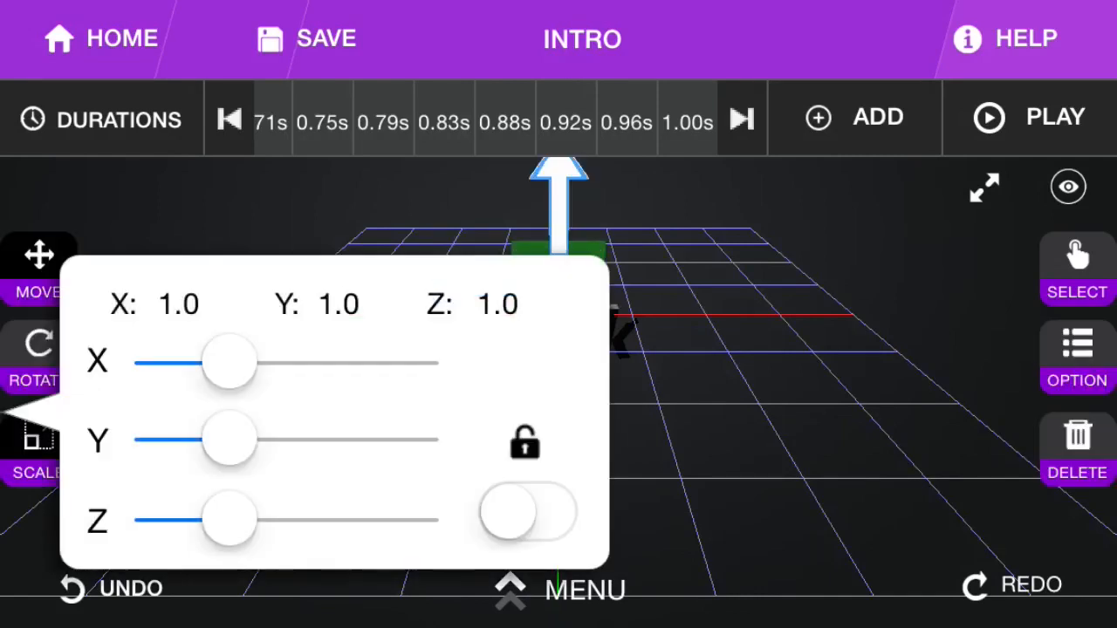
drag(229, 362, 316, 362)
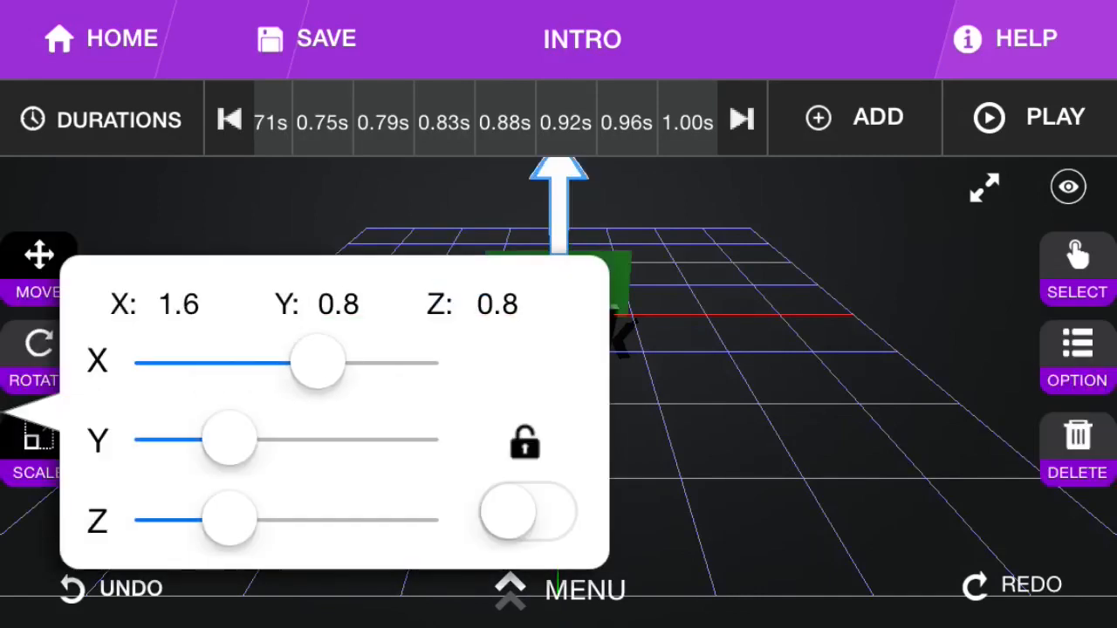
drag(317, 362, 294, 361)
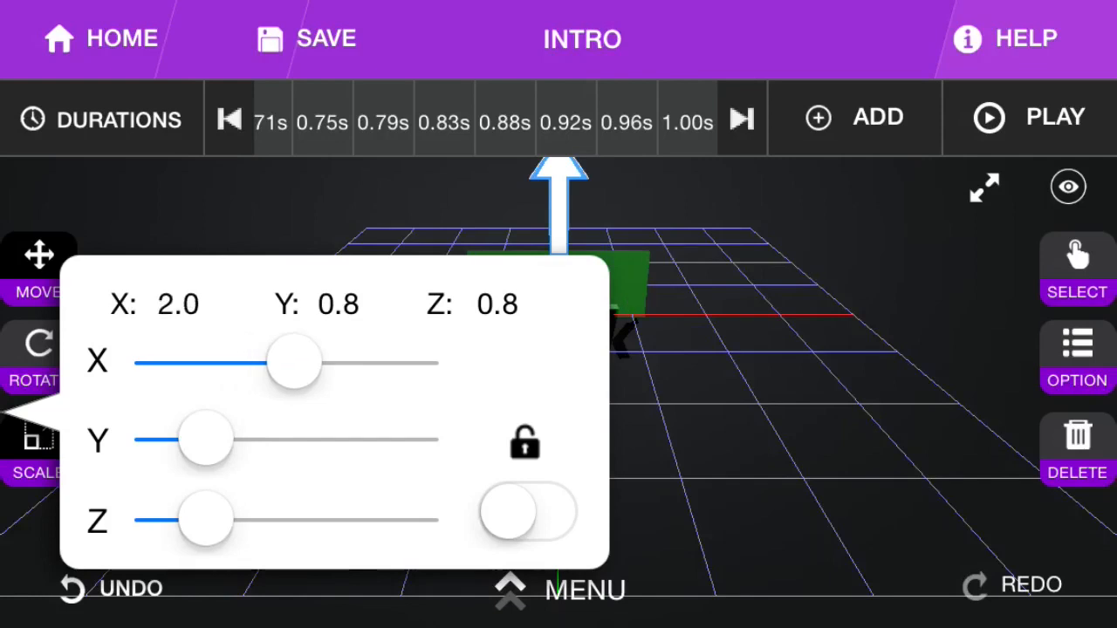
drag(205, 439, 271, 439)
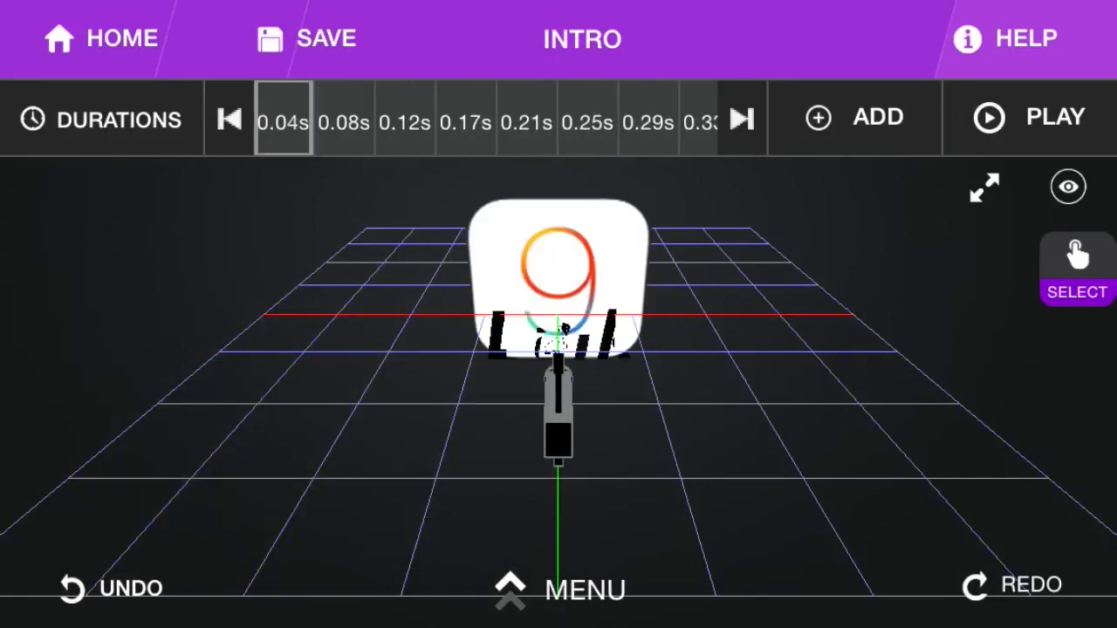
From the last frame, add frames up to 1.46 s and bring up the main menu.
click(1028, 117)
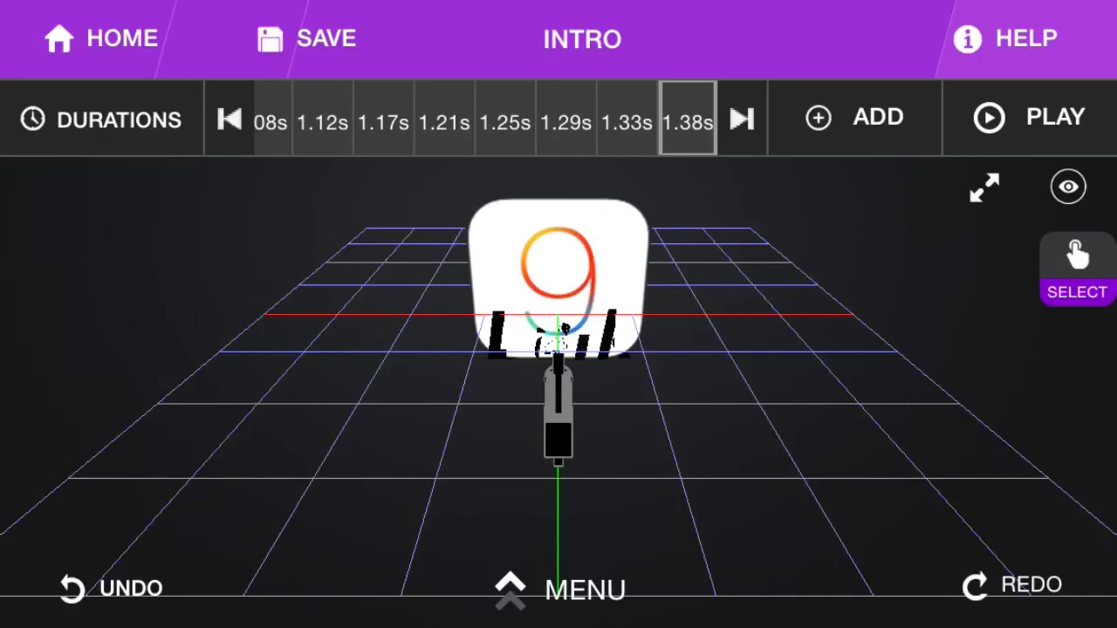
click(271, 38)
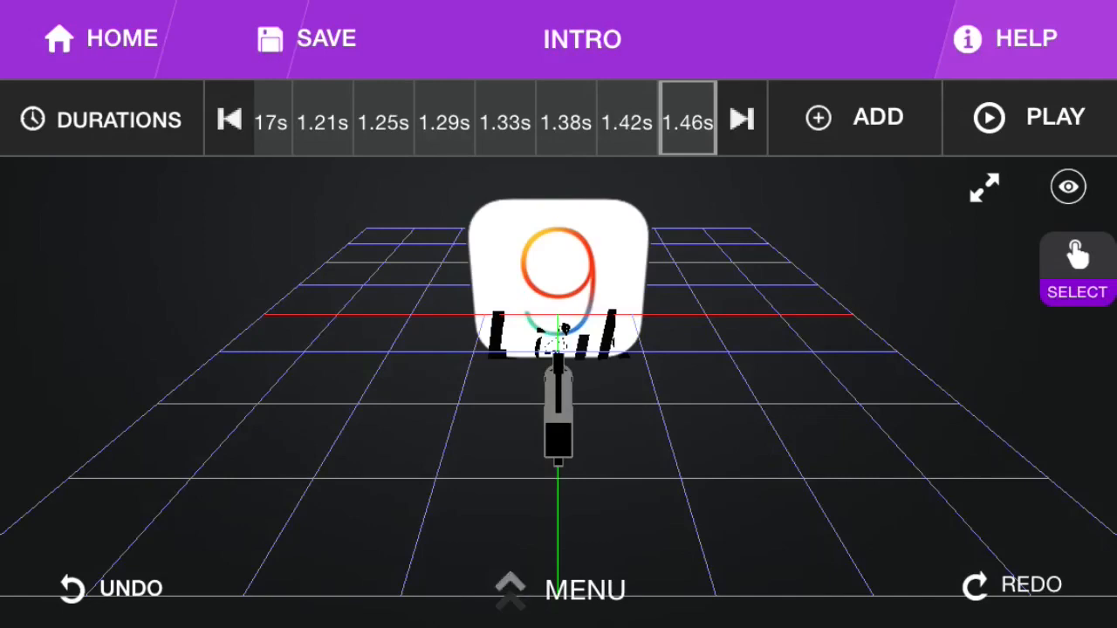
click(584, 589)
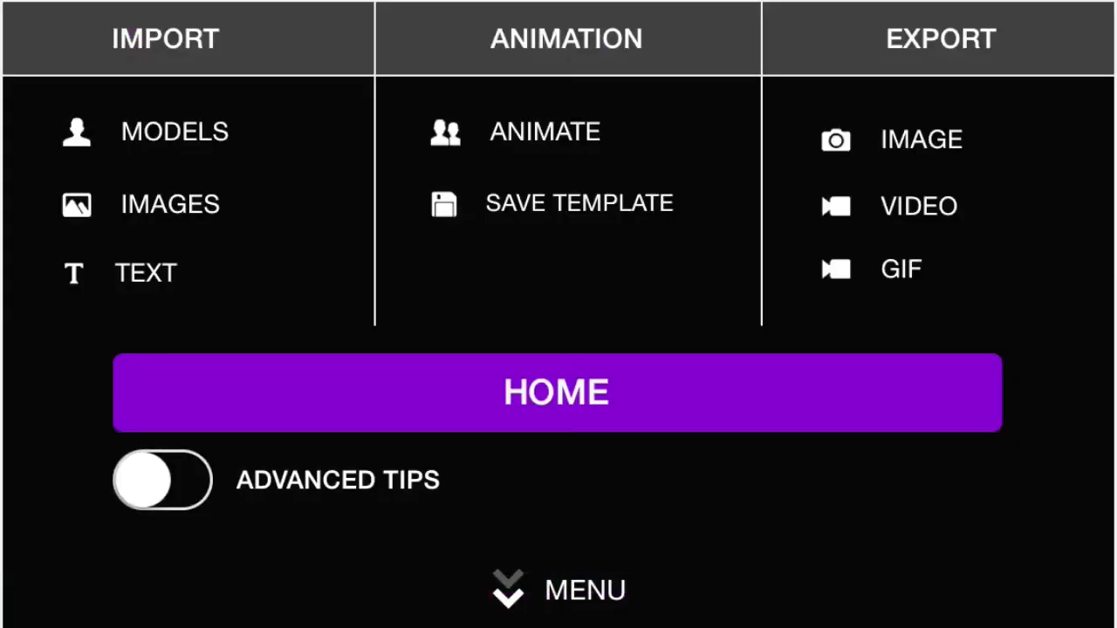
Preview Skeleton, Casual Male, Human Male and Armoured Goblin in the model library, then cancel.
click(174, 131)
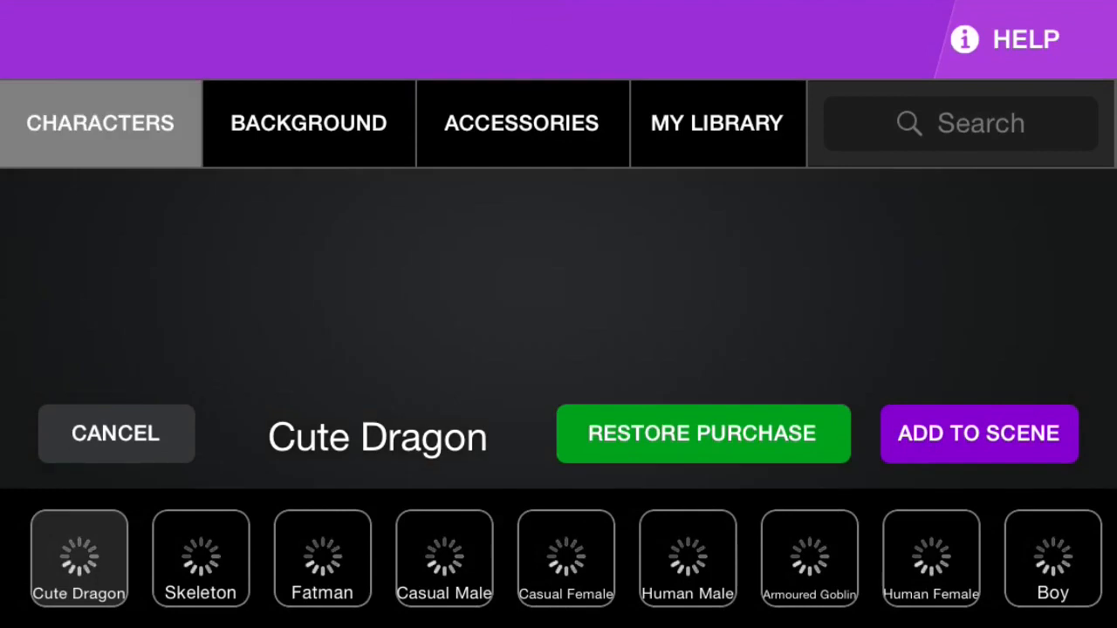
click(200, 558)
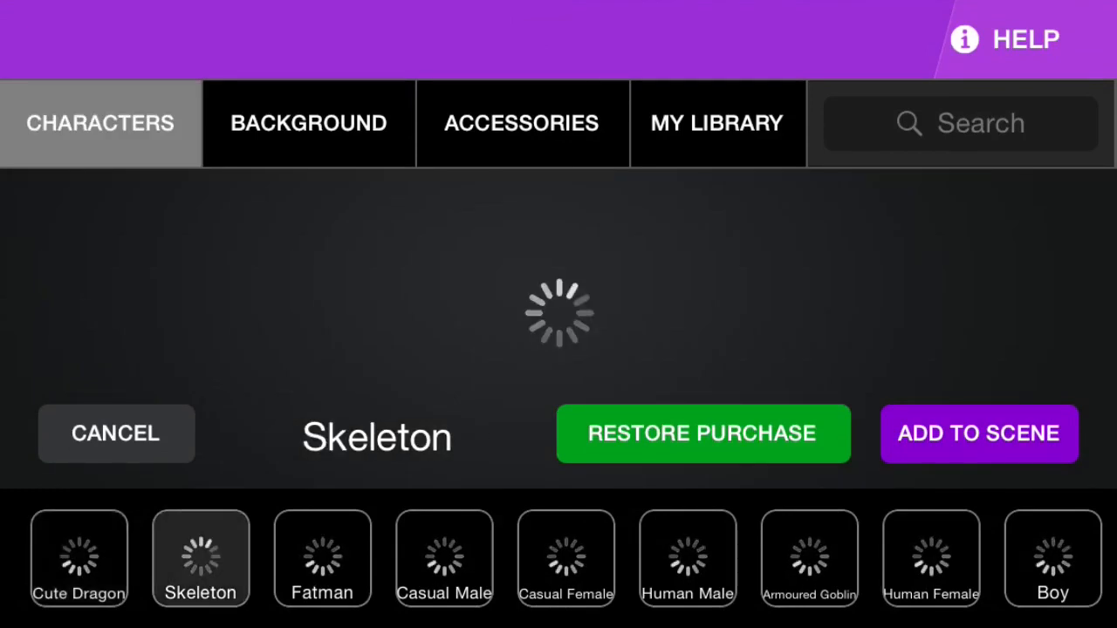
click(443, 558)
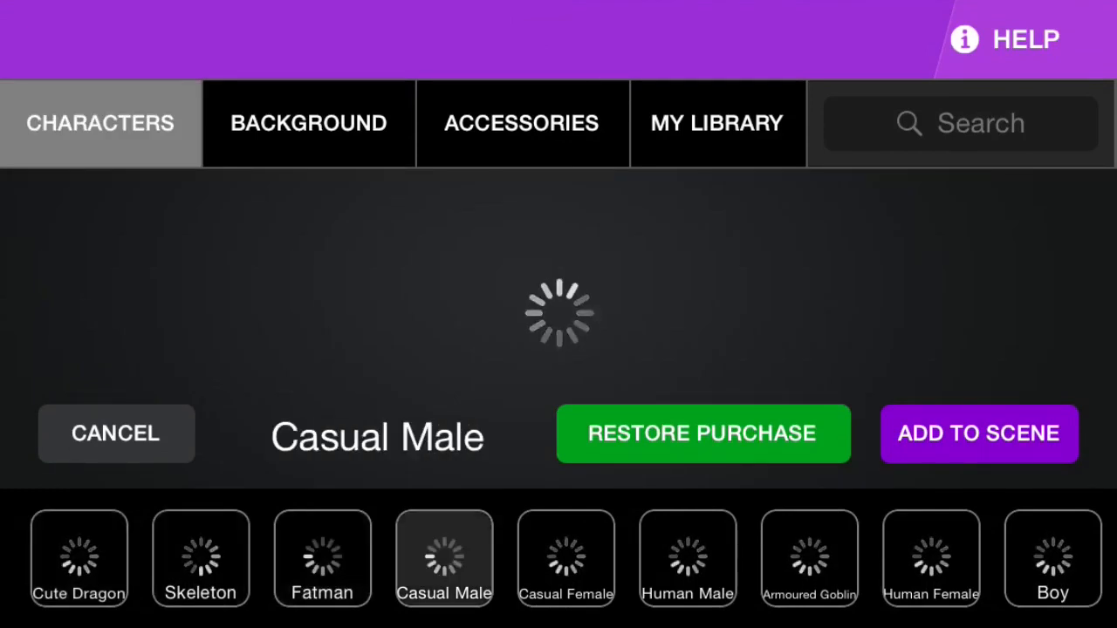
click(686, 558)
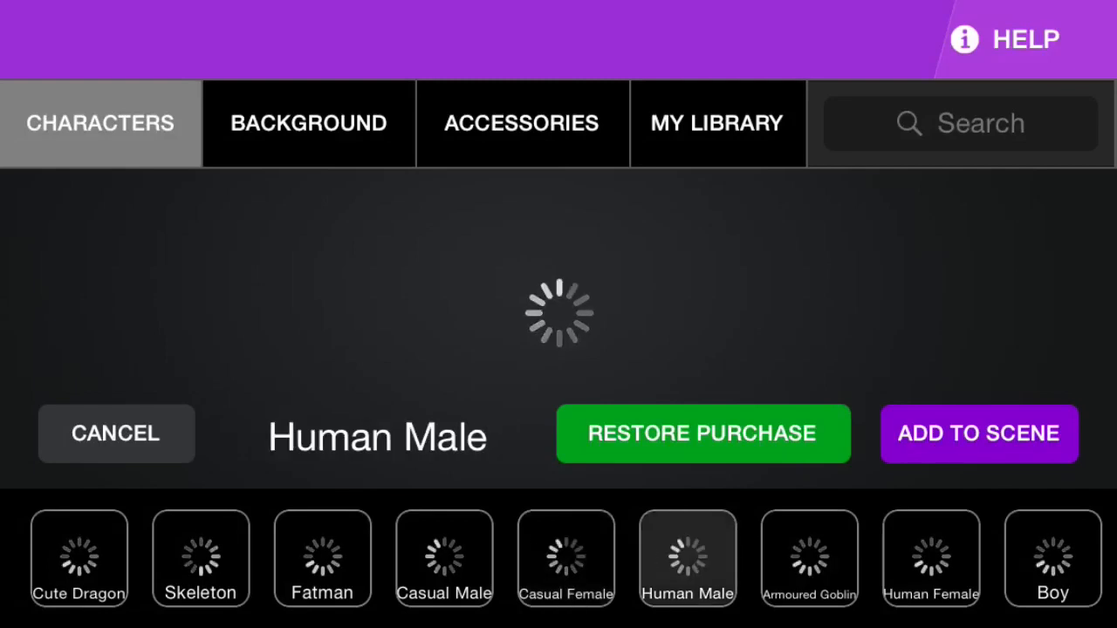
click(809, 558)
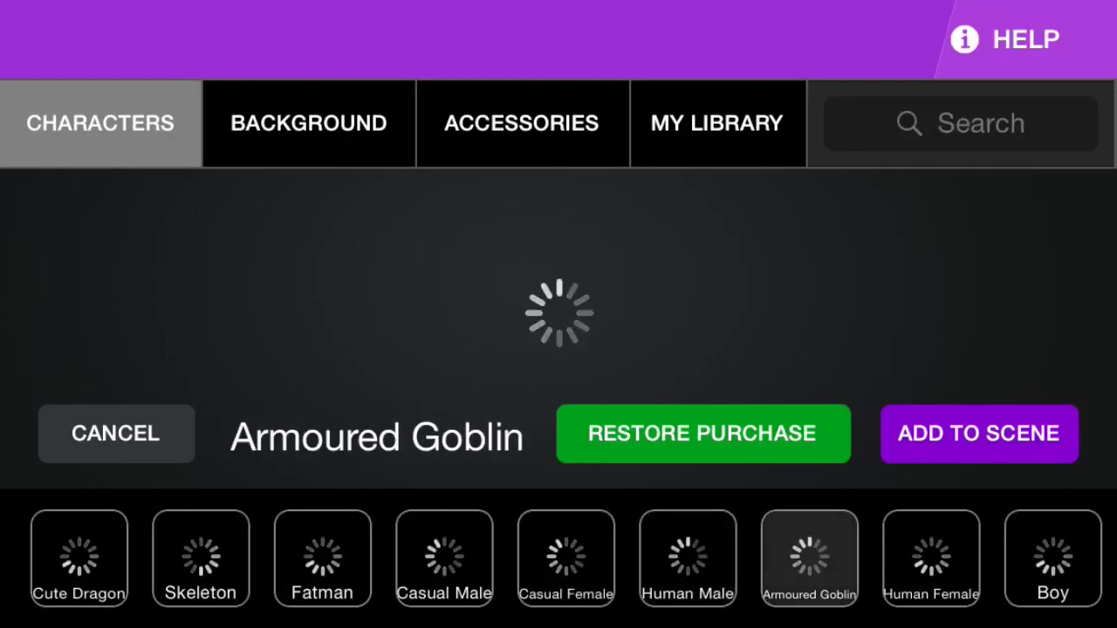
click(979, 433)
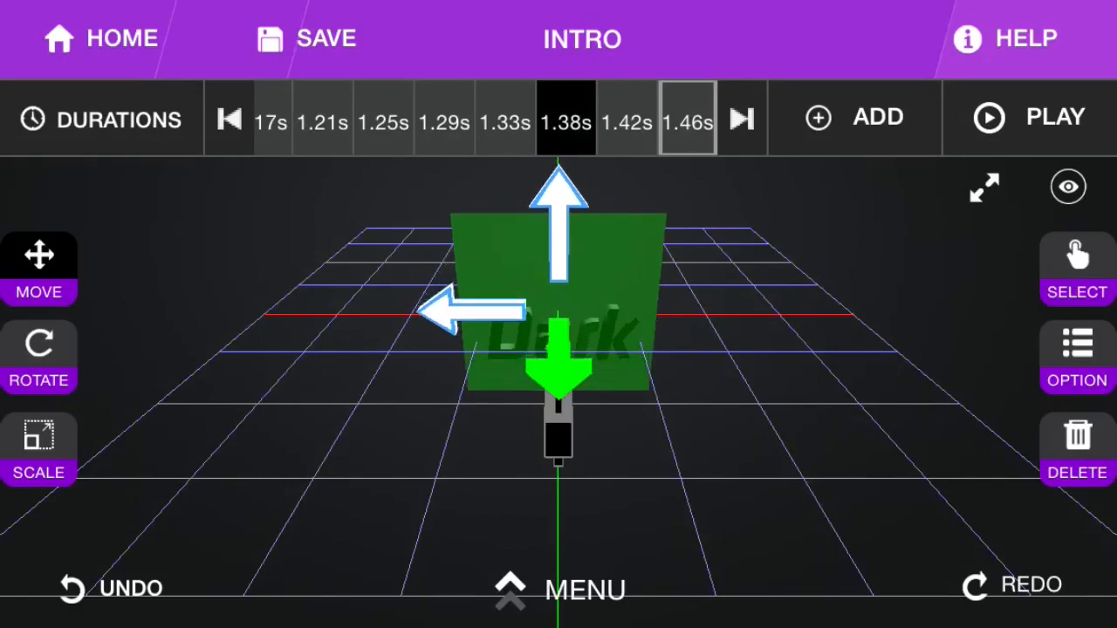
Check the Dark text and iOS 9 image at 1.33 s and 1.46 s, then save.
click(505, 121)
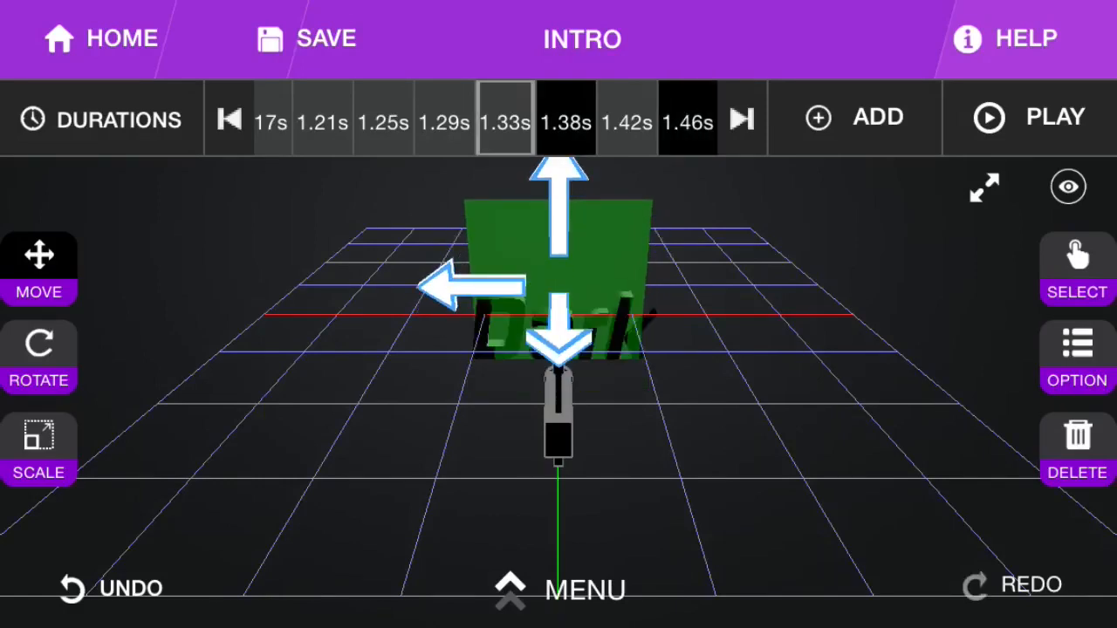
click(504, 121)
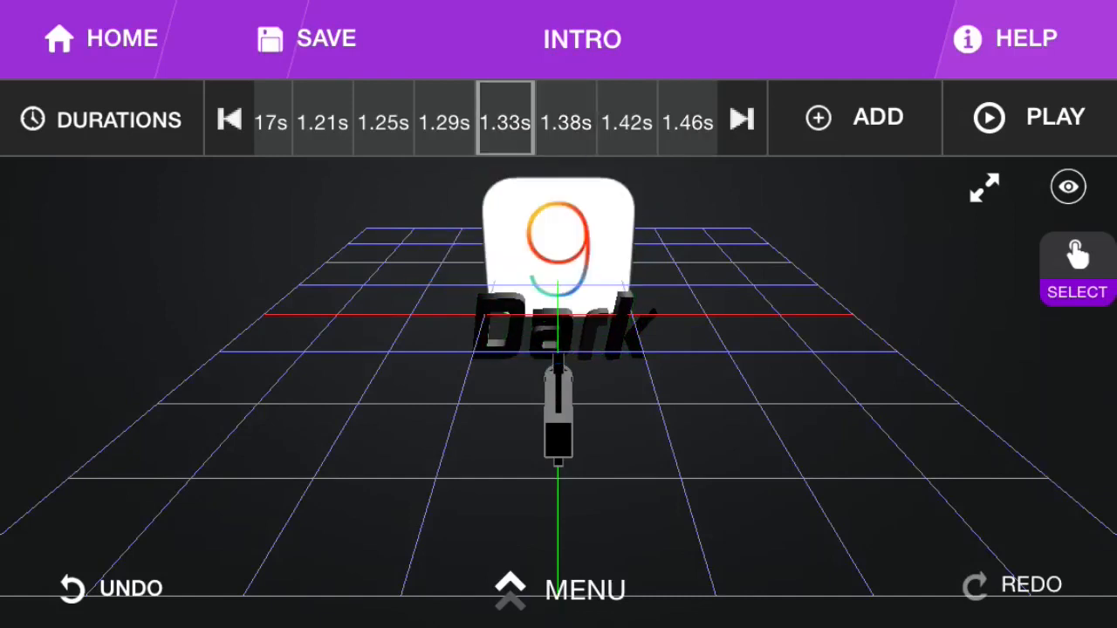
click(687, 122)
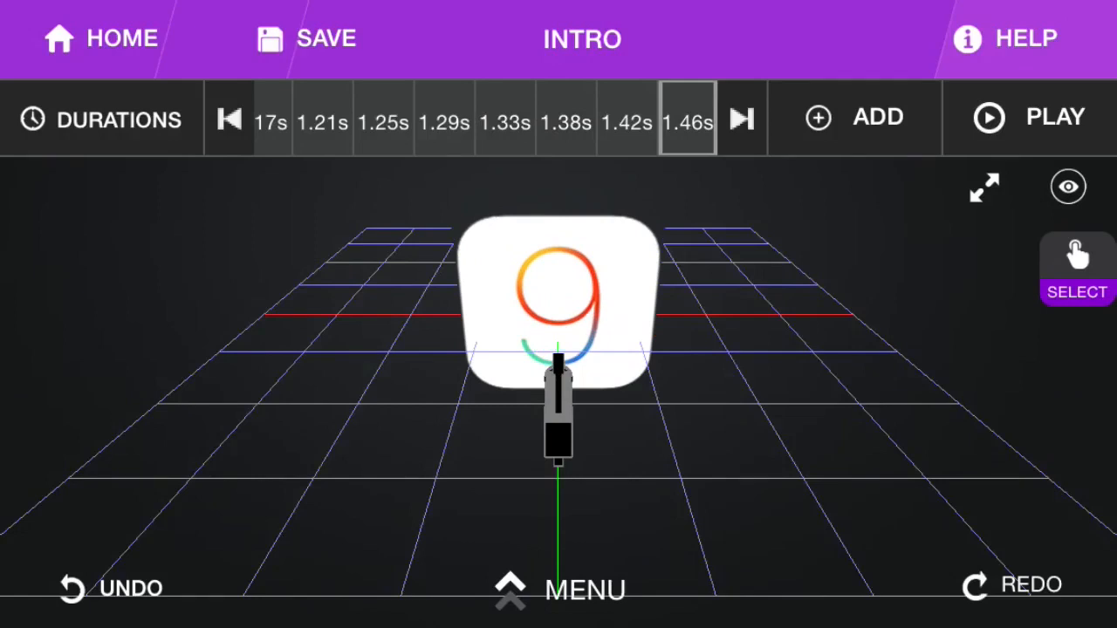
click(1028, 116)
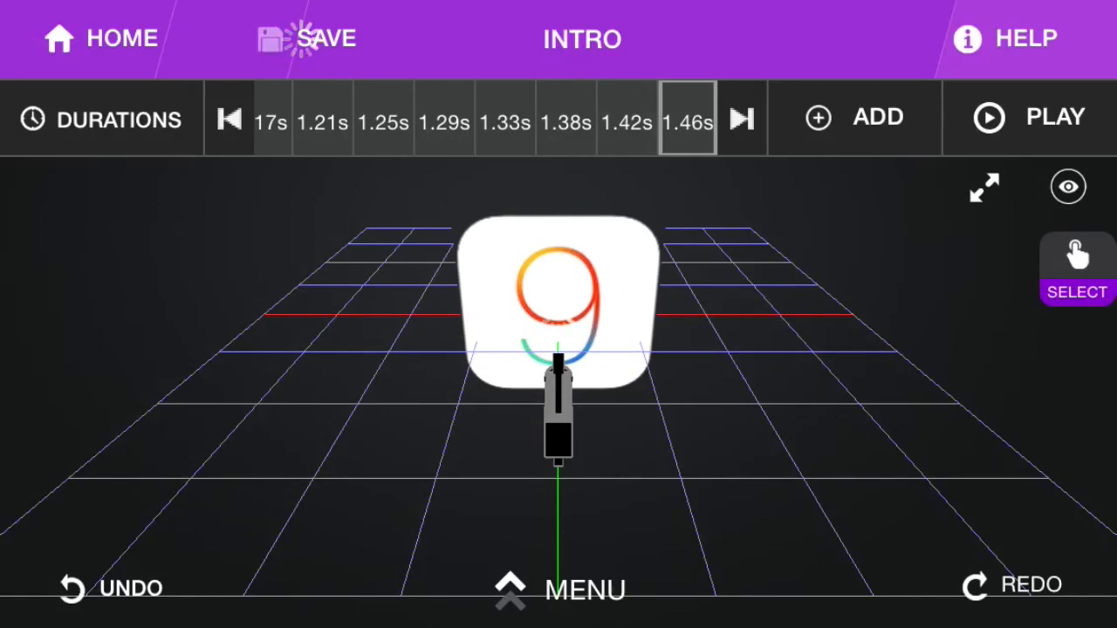
Export the Intro as a Full HD Toon Shader video with the watermark off.
click(270, 38)
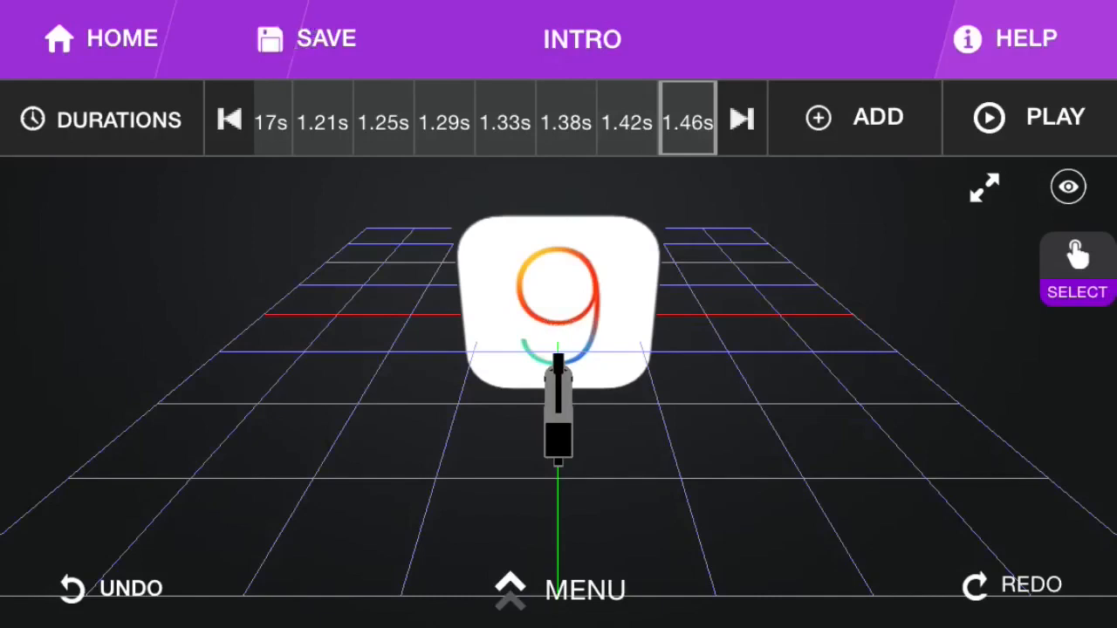
click(582, 588)
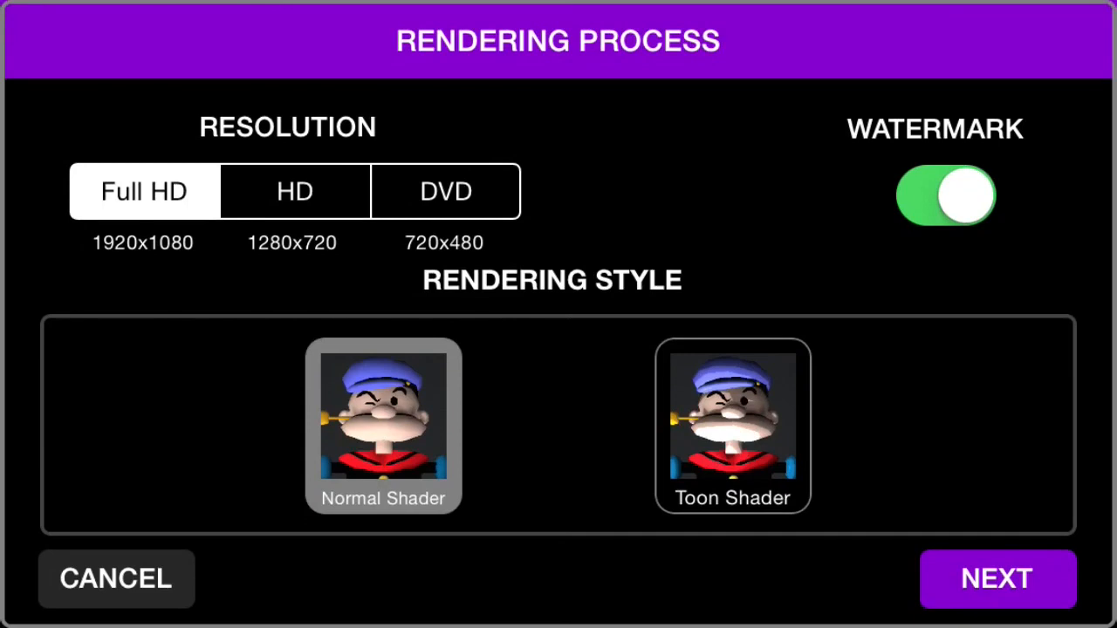
click(732, 426)
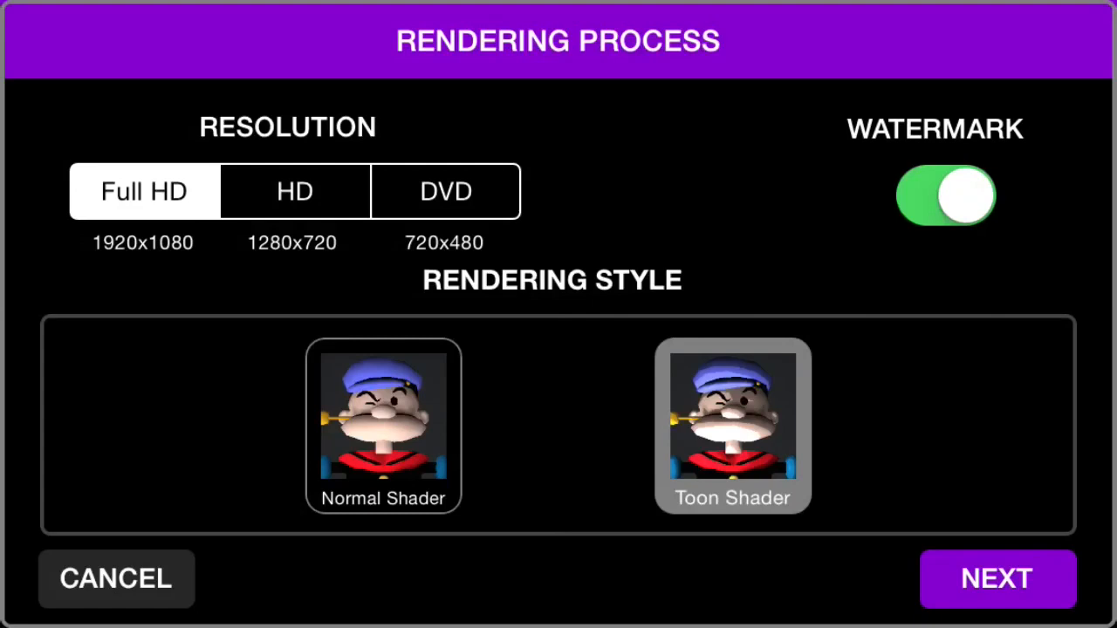
click(945, 196)
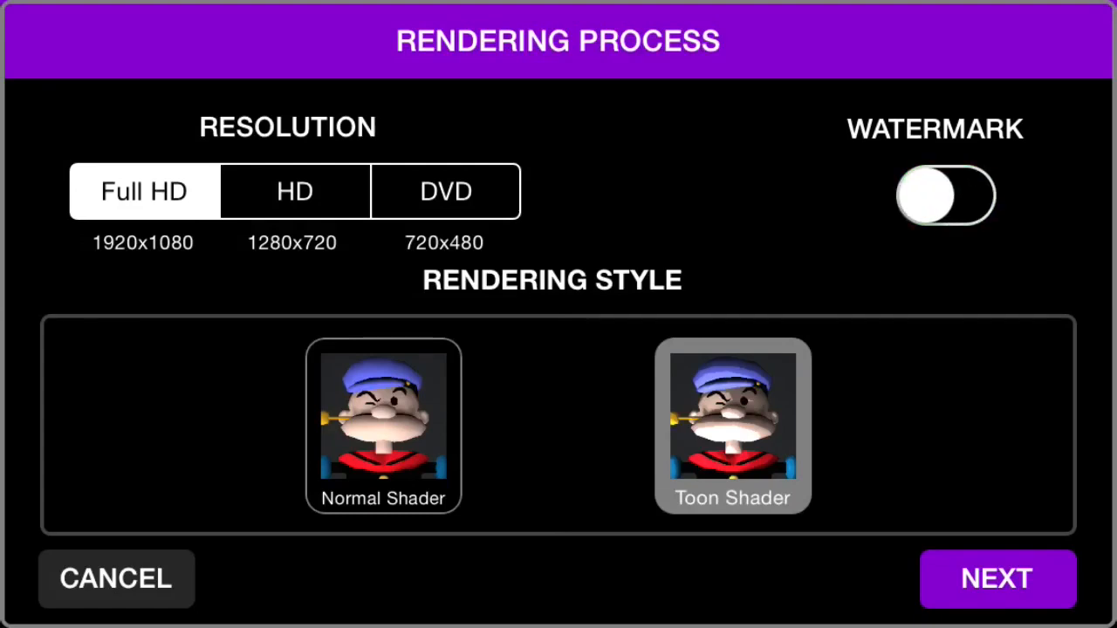
click(997, 578)
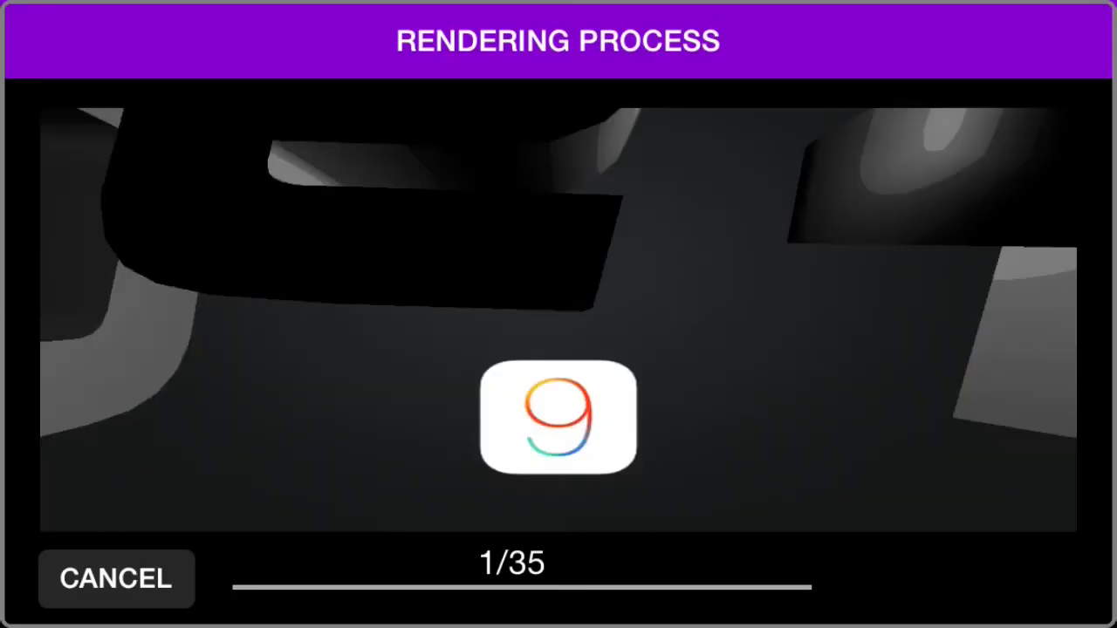